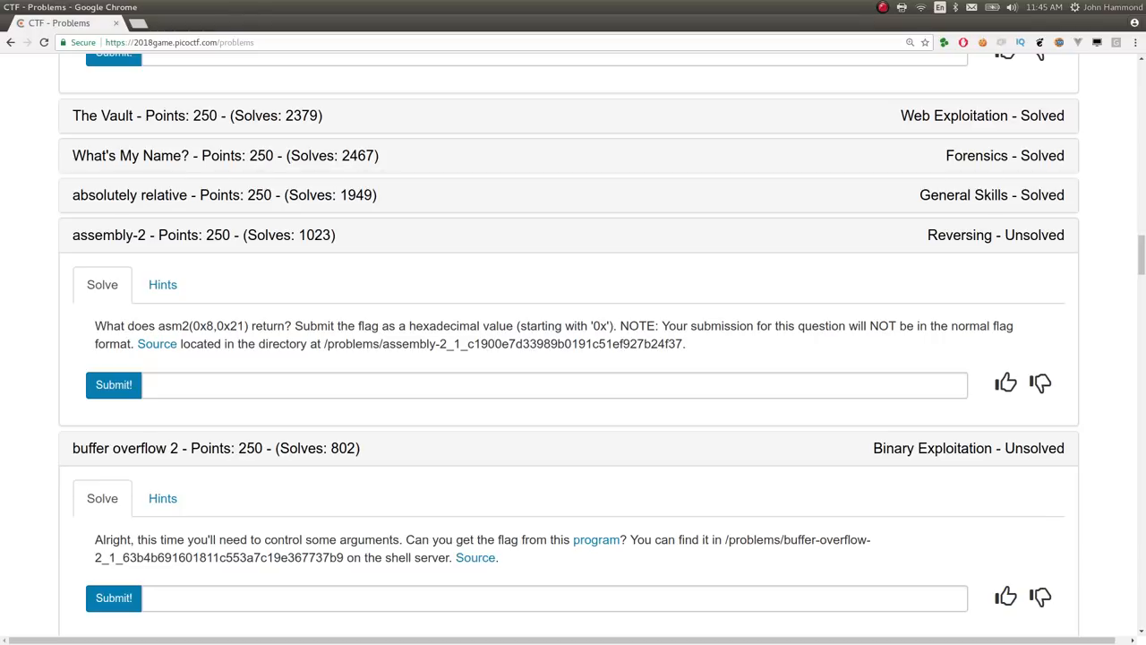
mouse_move(41, 370)
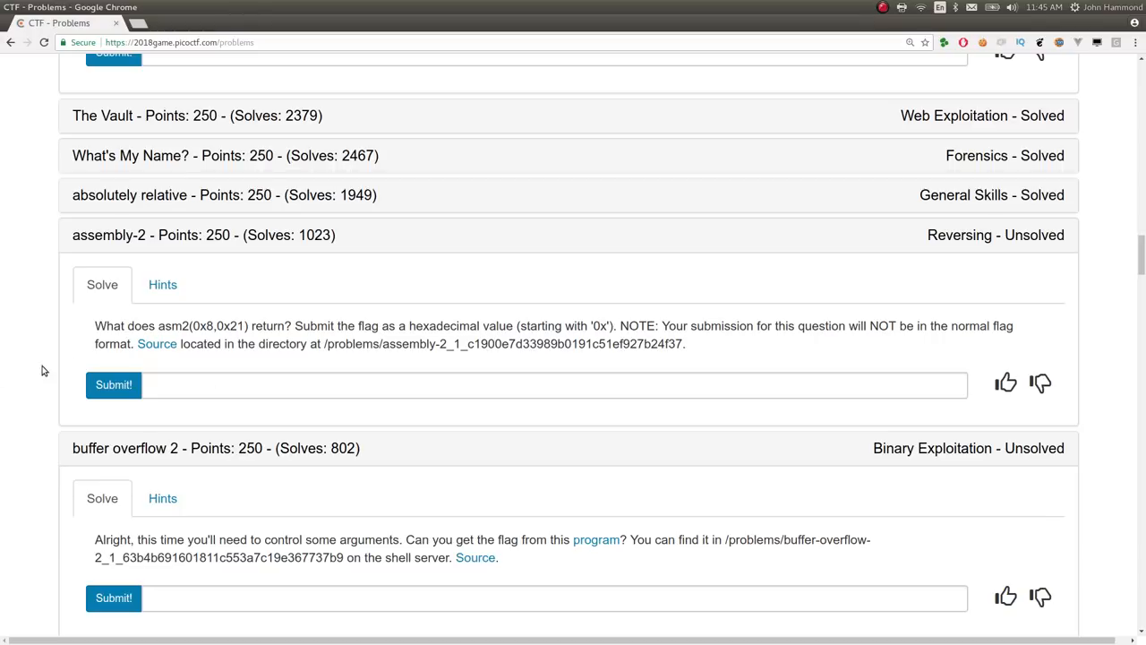
Apply Assembly x86 (NASM) syntax highlighting to loop_asm_rev.S via the Command Palette.
double_click(140, 326)
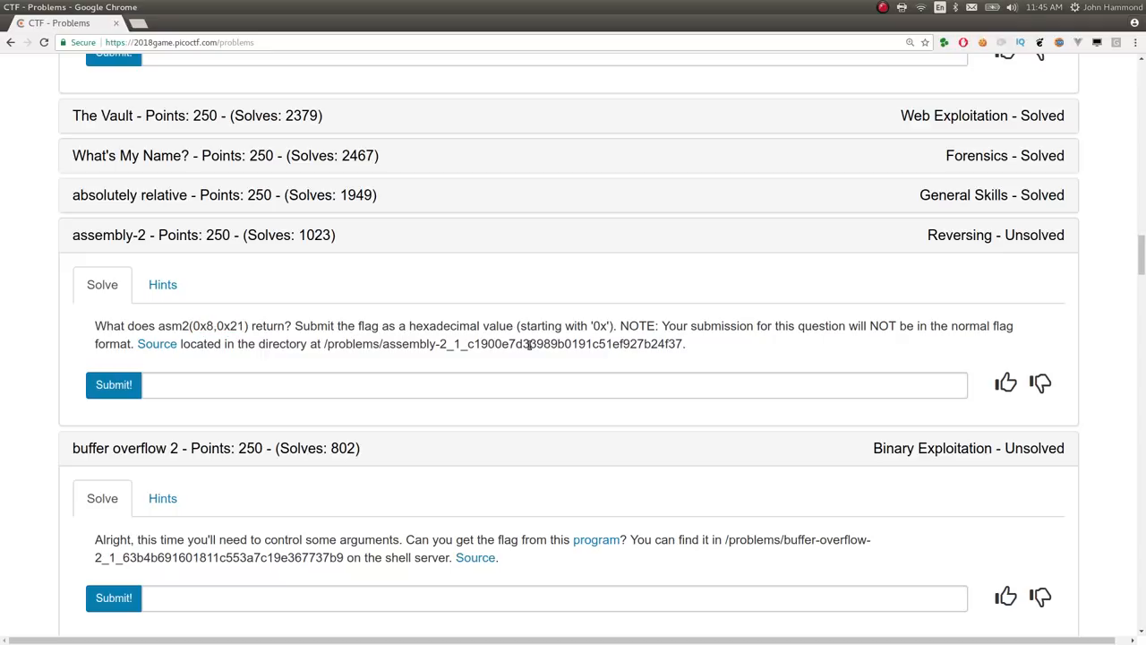
mouse_move(156, 344)
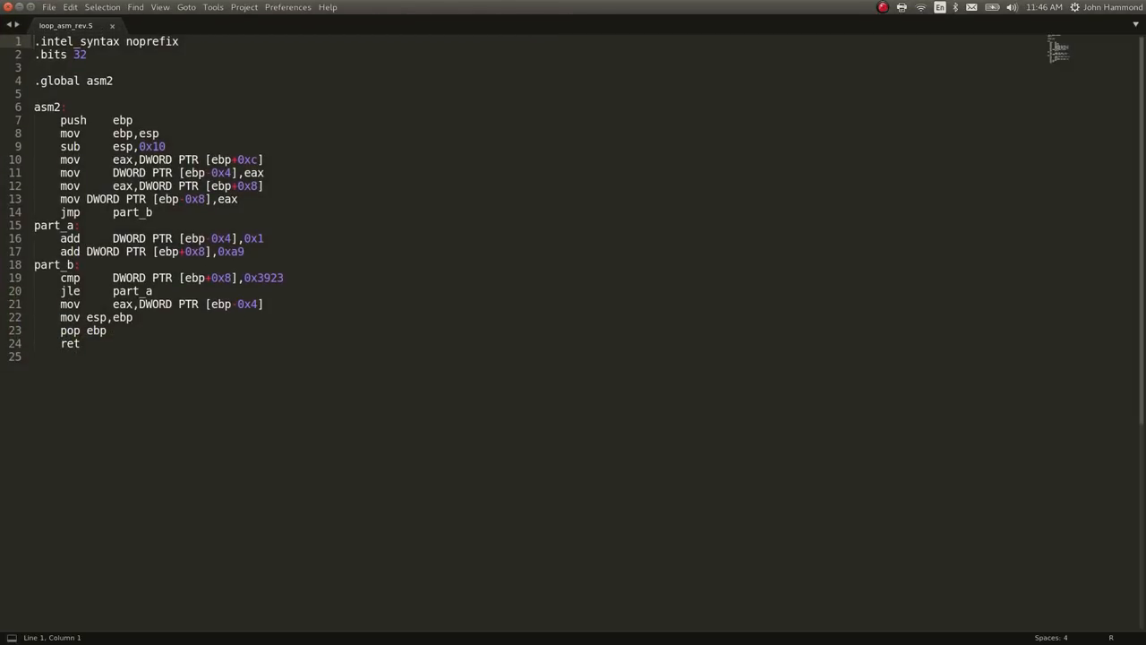
text(na)
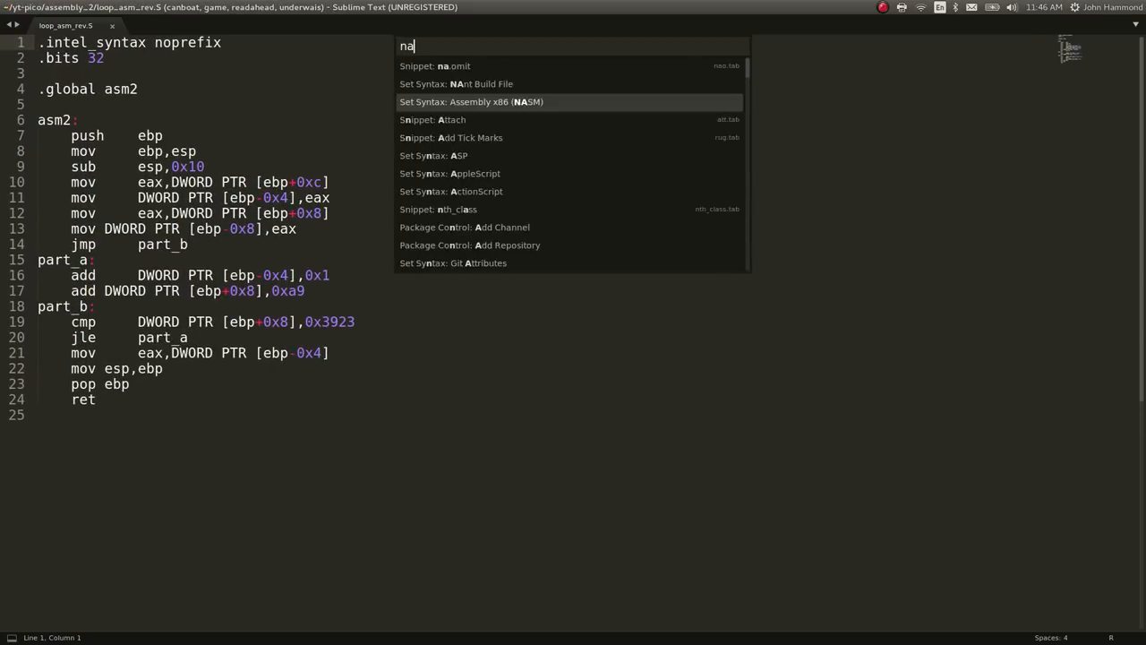
click(471, 101)
text(recreation.py)
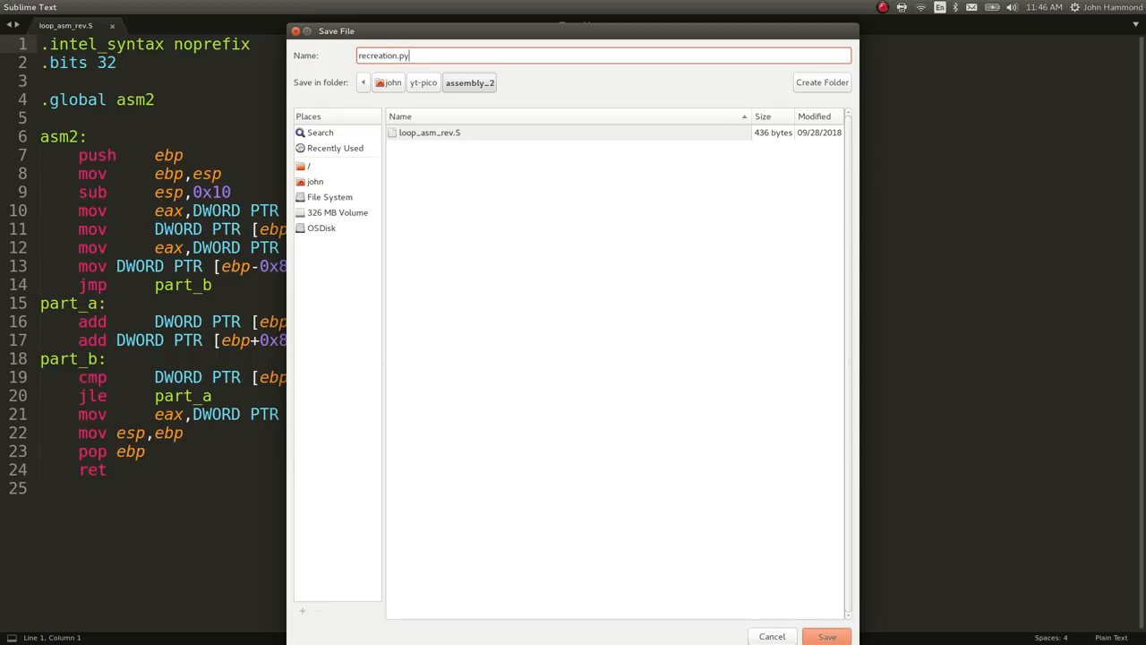
Save recreation.py and begin it with the '#!/usr/bin/env python' shebang line.
click(826, 635)
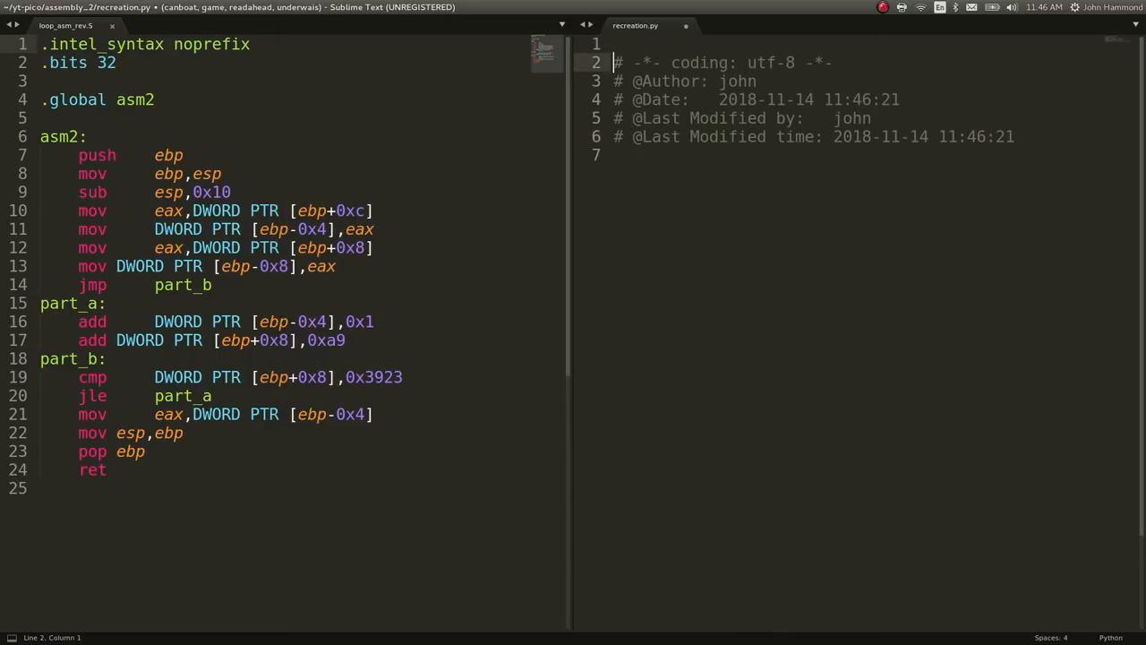
text(#!/usr/bin/e)
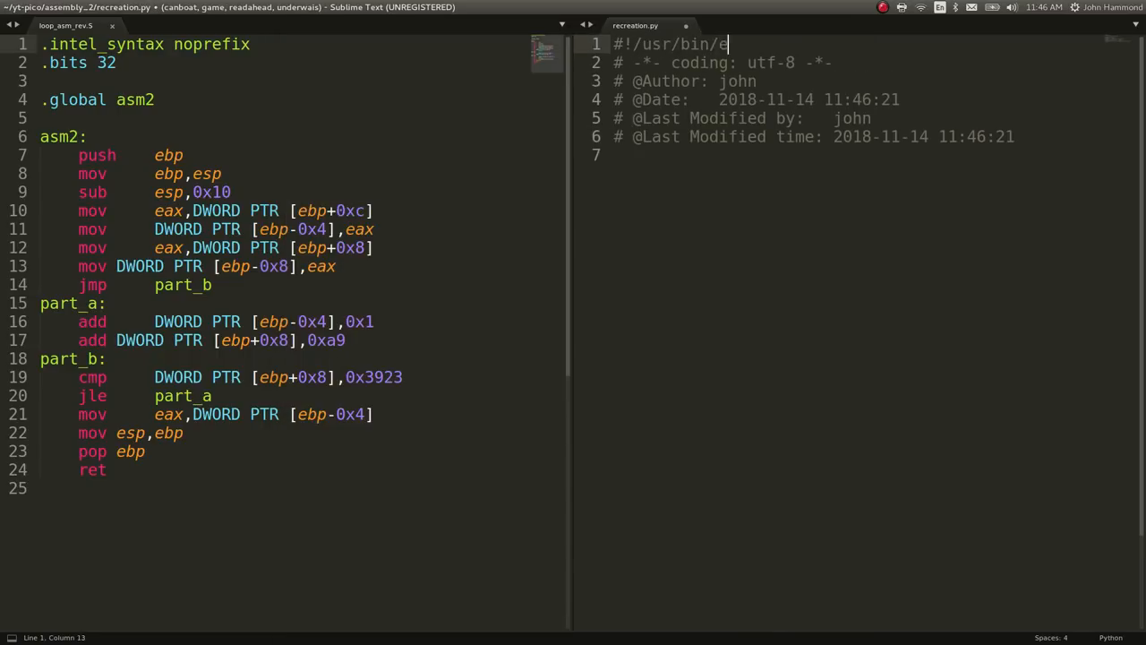
text(nv python)
click(281, 209)
text(    ; eax =)
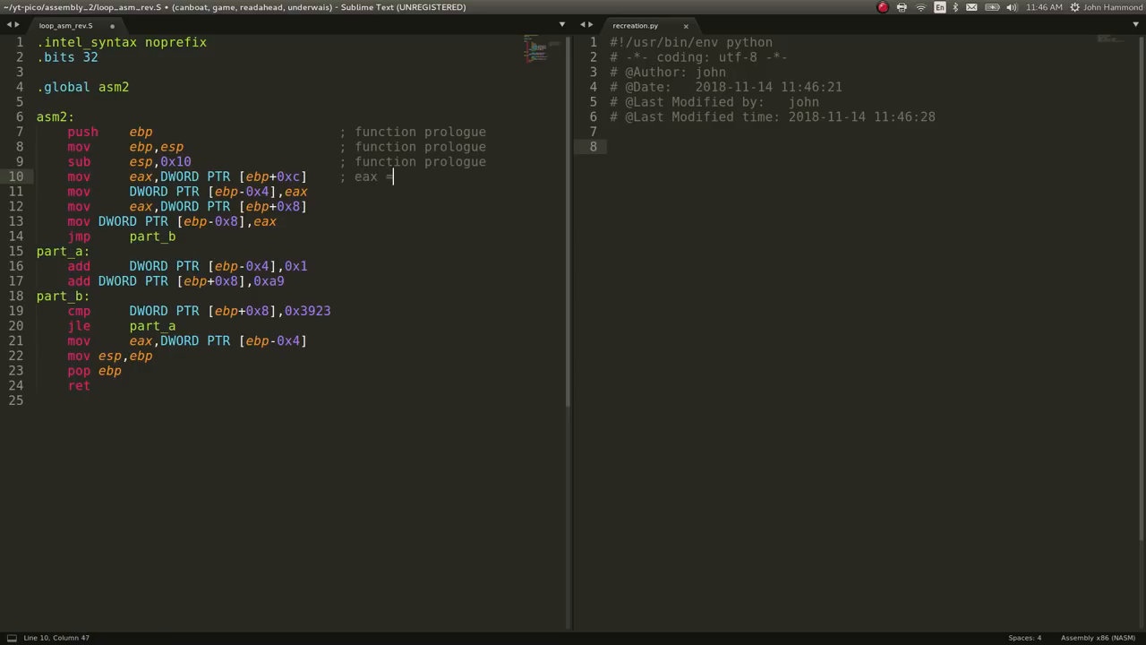
Annotate the prologue and add a '; asm2(0x8,0x21)' call note above the asm2 label.
double_click(287, 177)
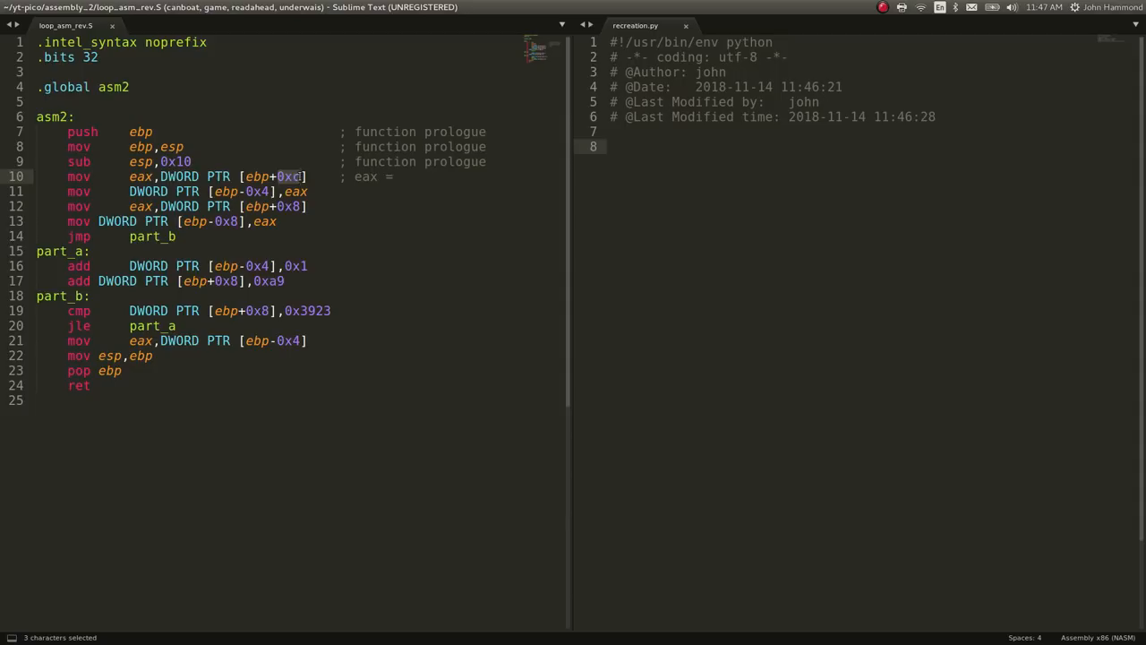
key(alt+Tab)
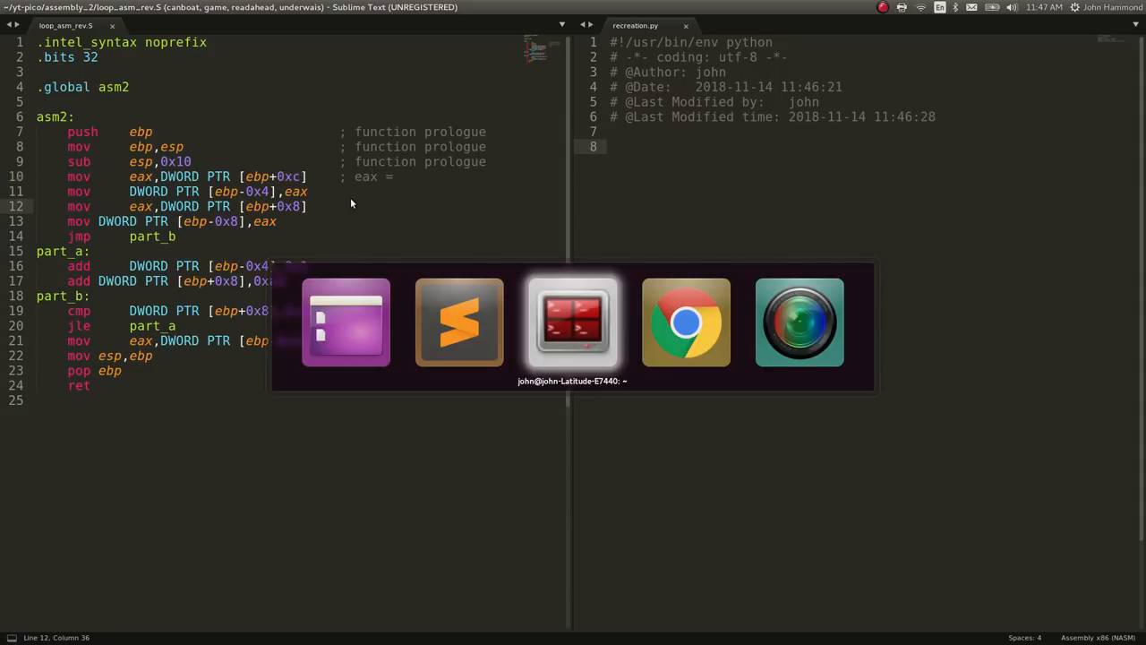
click(684, 322)
text(;)
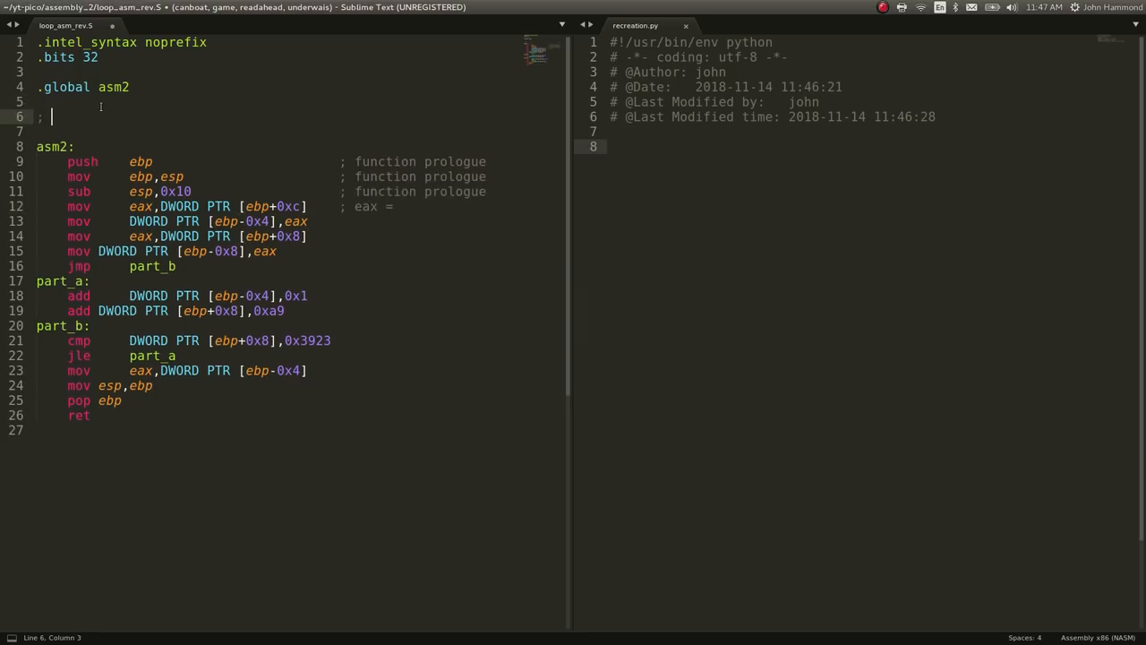
text(asm2(0x8,0x21))
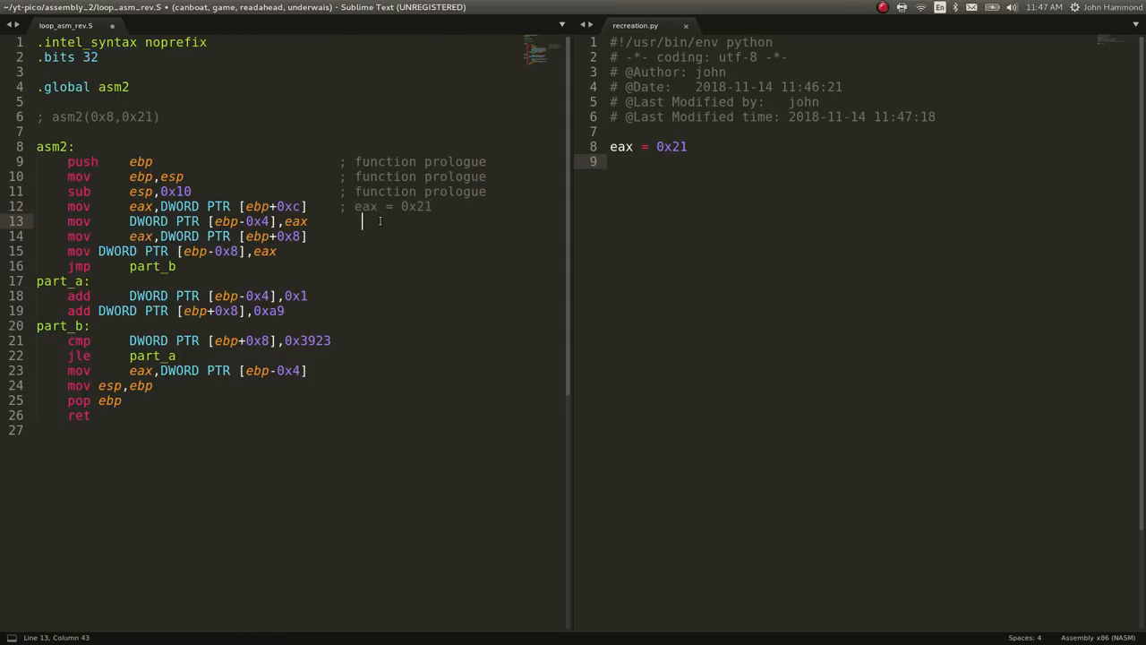
Note ebp-0x4 = 0x21 in the assembly and mirror eax and ebp_0x4 assignments in recreation.py.
key(backspace)
text(    ;)
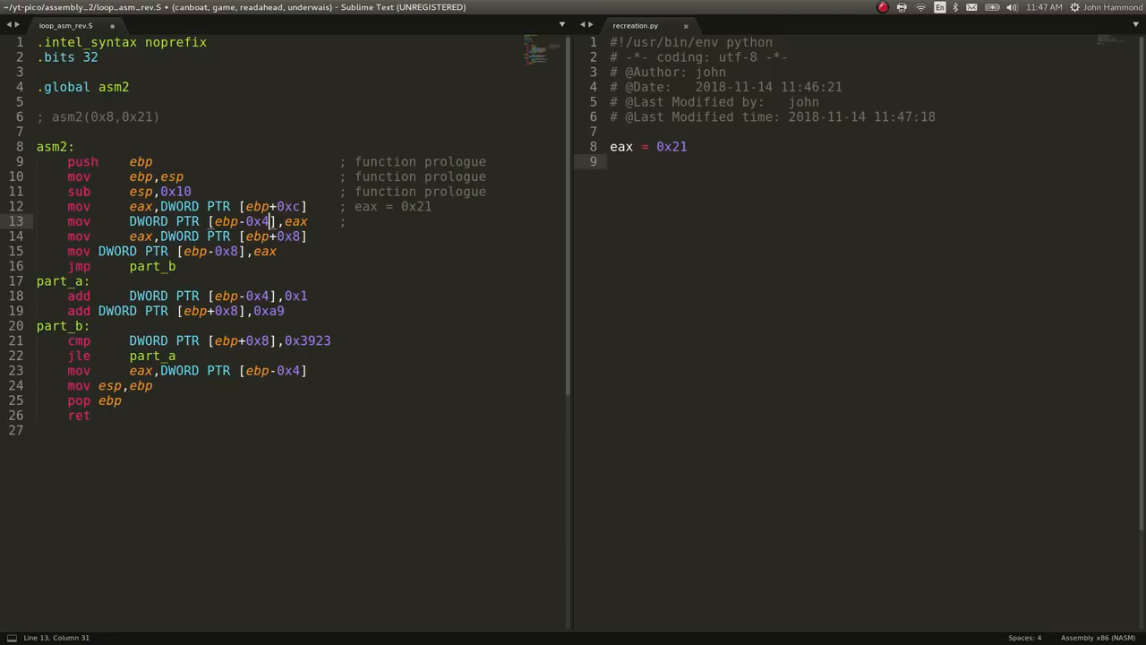
double_click(240, 222)
text( ebp-0x4 = 0x12)
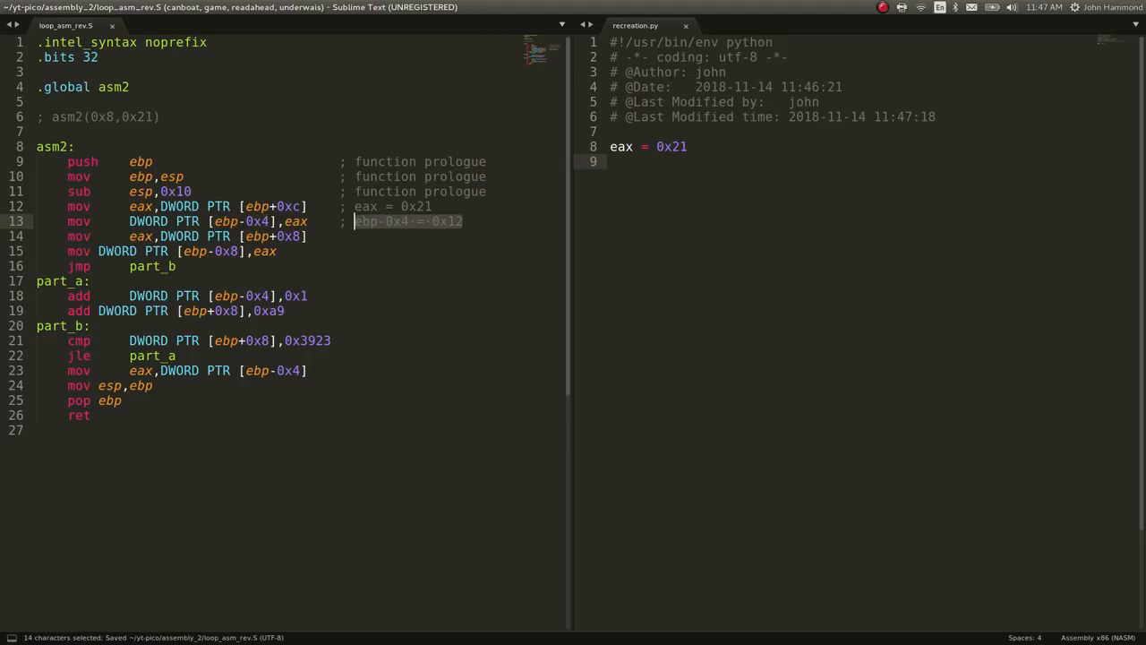
click(462, 222)
text(ebp_0x4 = 0x21)
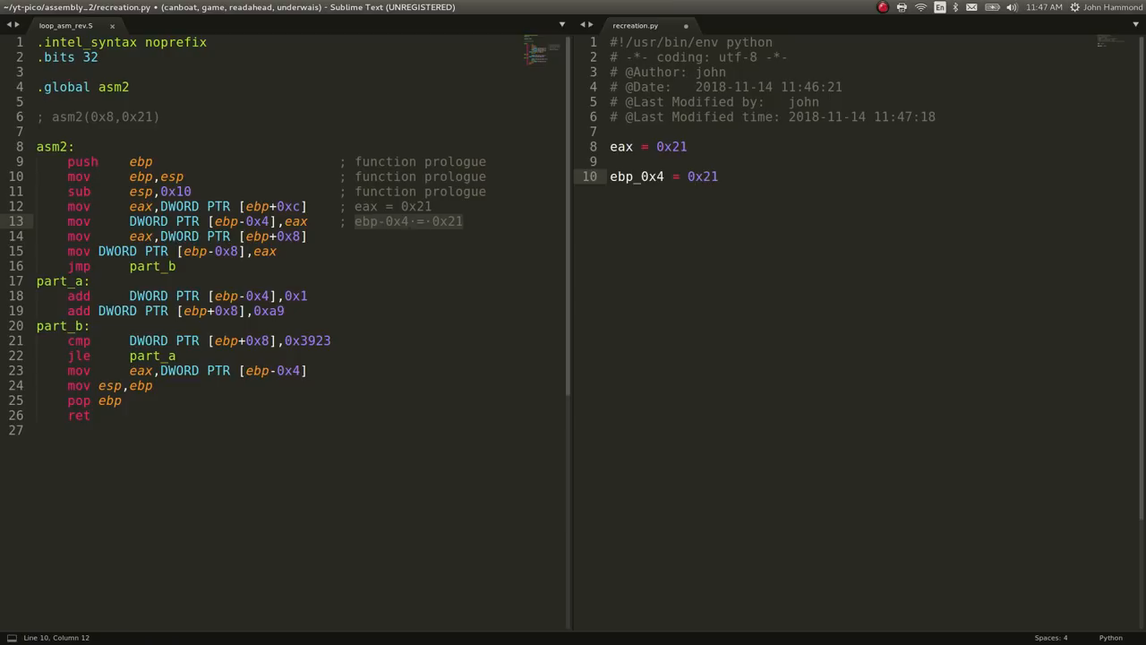
text(eax)
click(299, 237)
text(    ;)
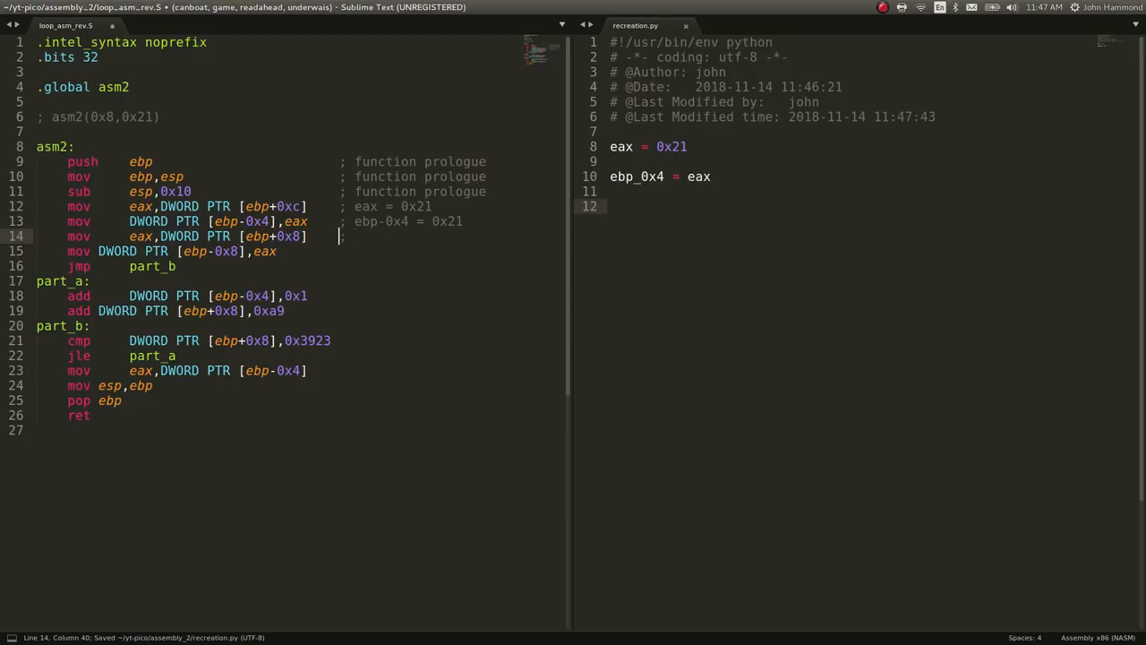
text(eax = 0x8)
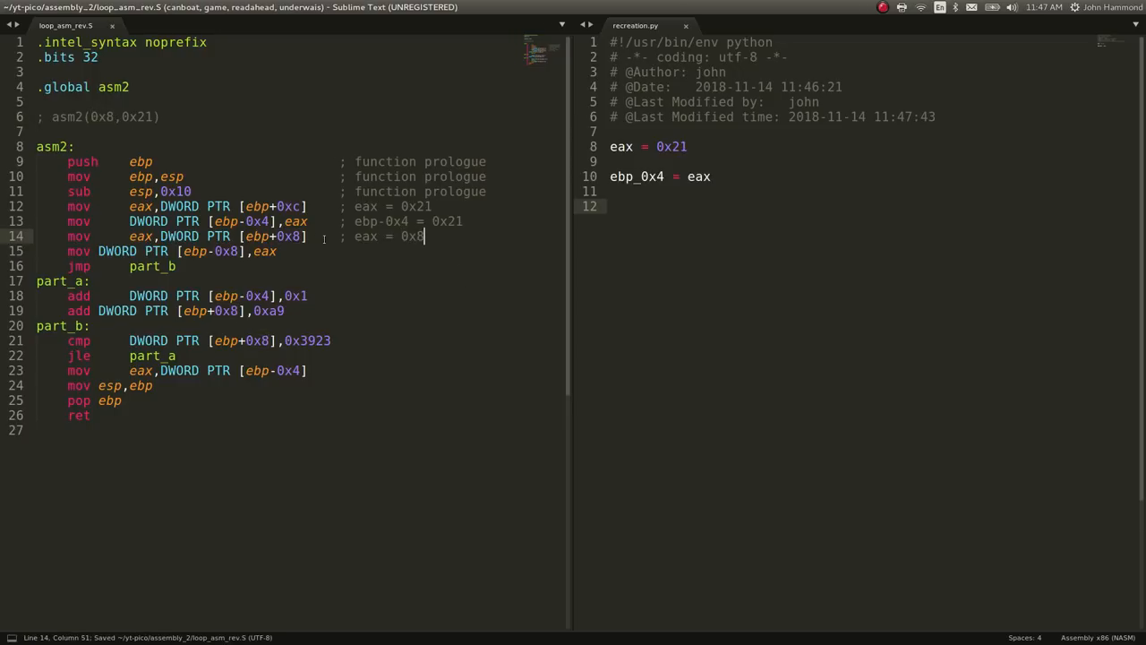
double_click(288, 236)
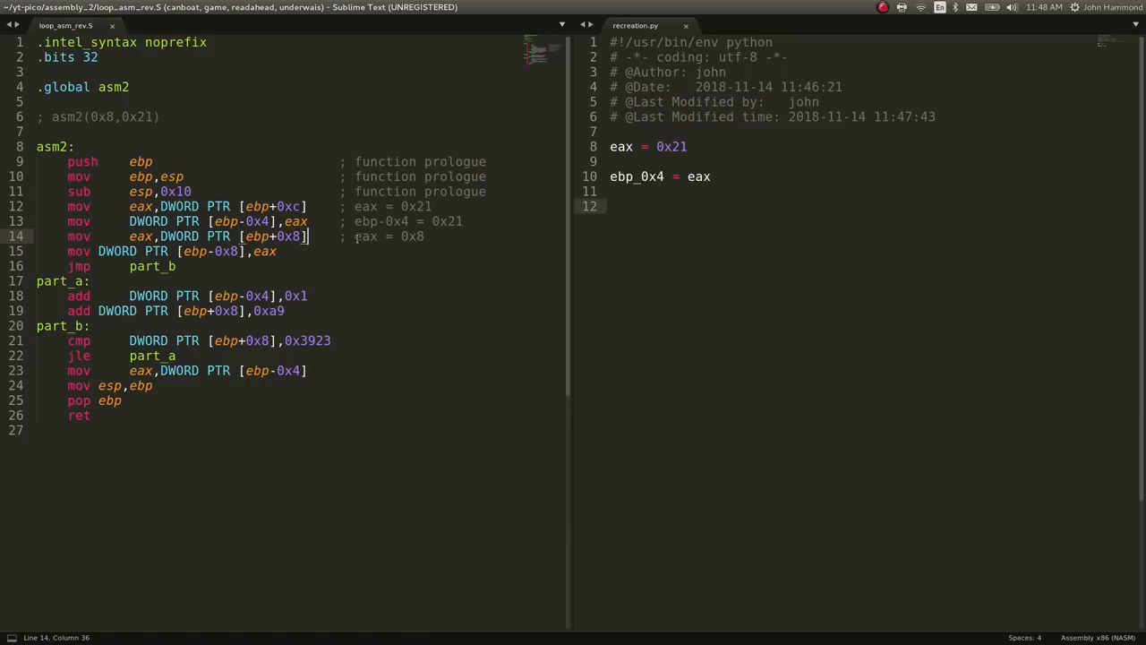
Annotate eax = 0x8 and ebp-0x8 = 0x8 and mirror them as Python variables.
click(309, 250)
text(         ;)
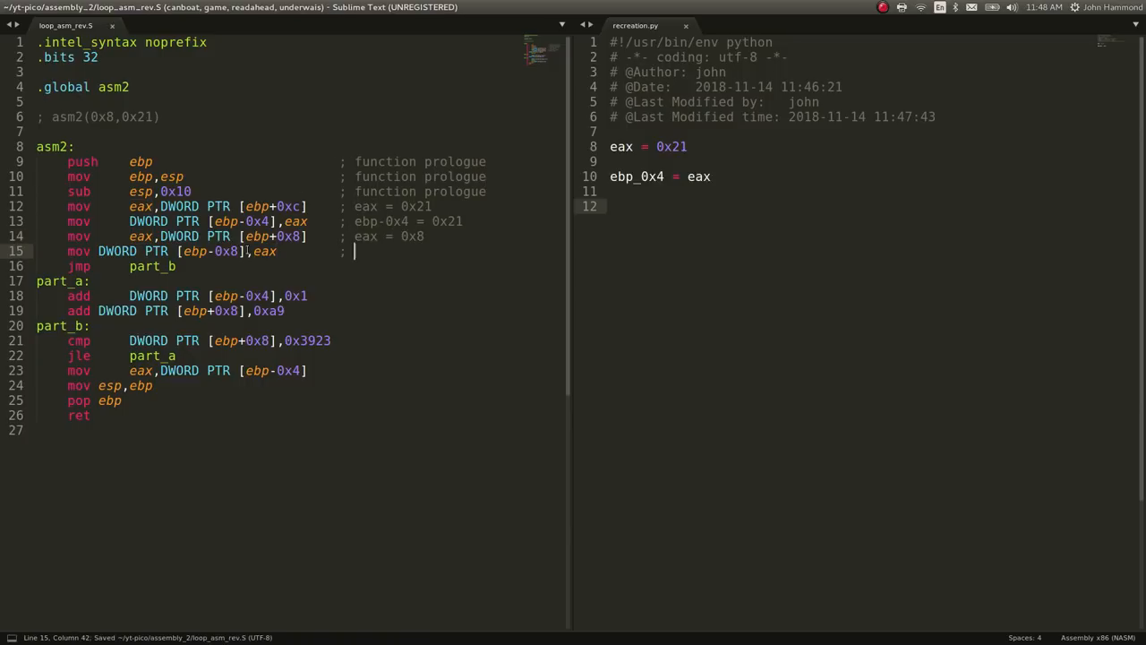
double_click(211, 251)
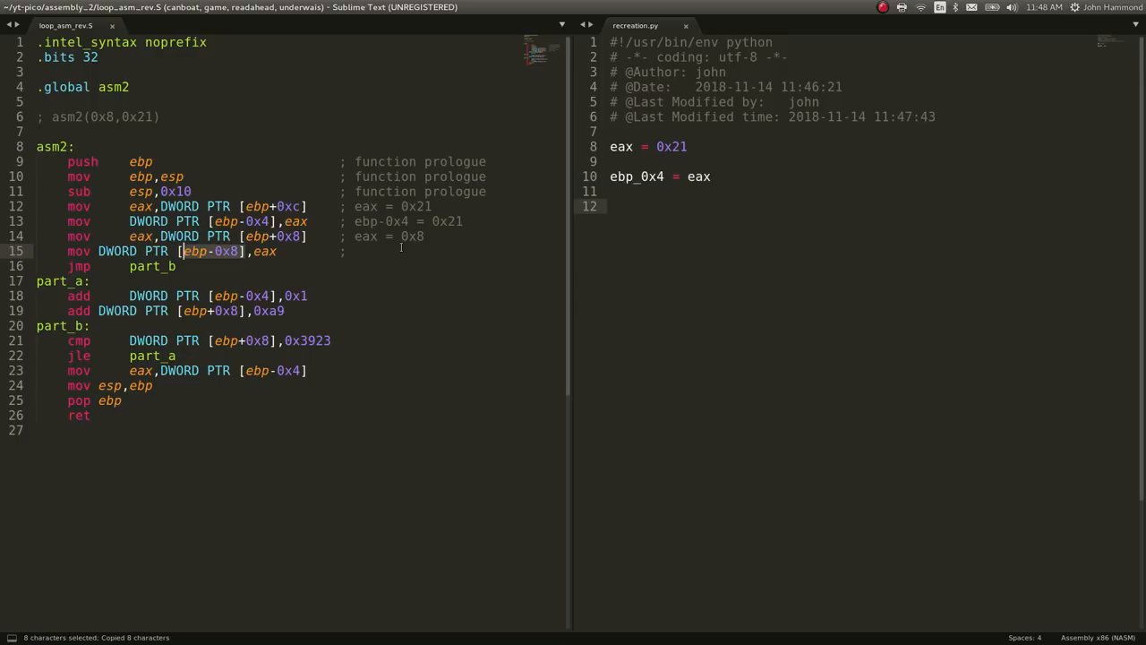
text(ebp-0x8 = 0x)
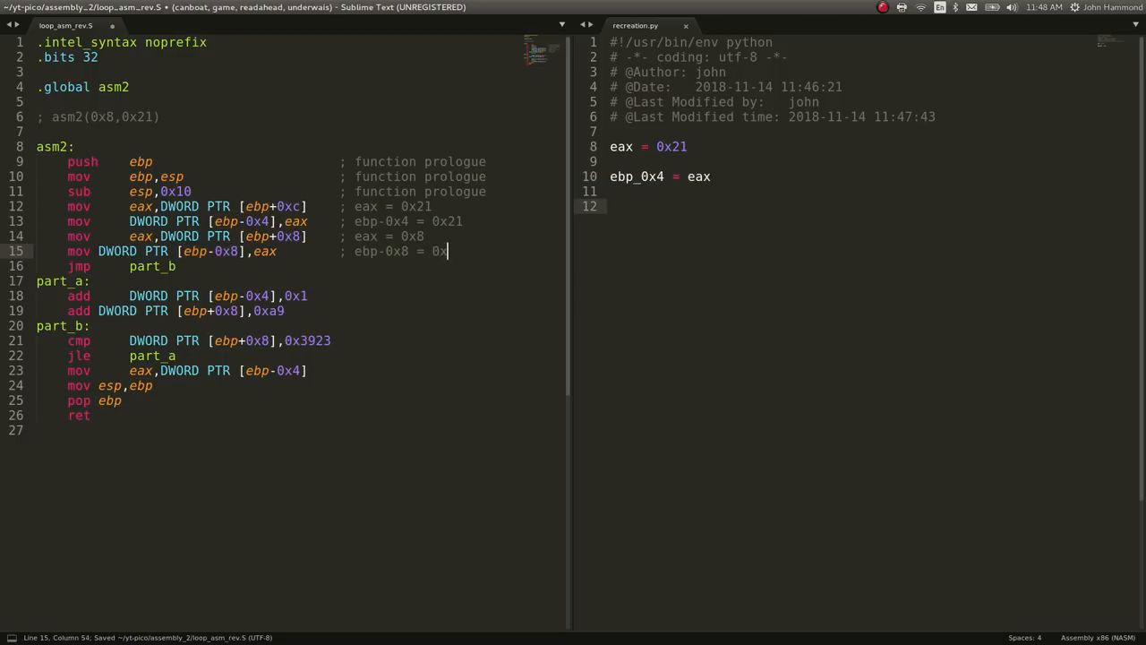
text(8)
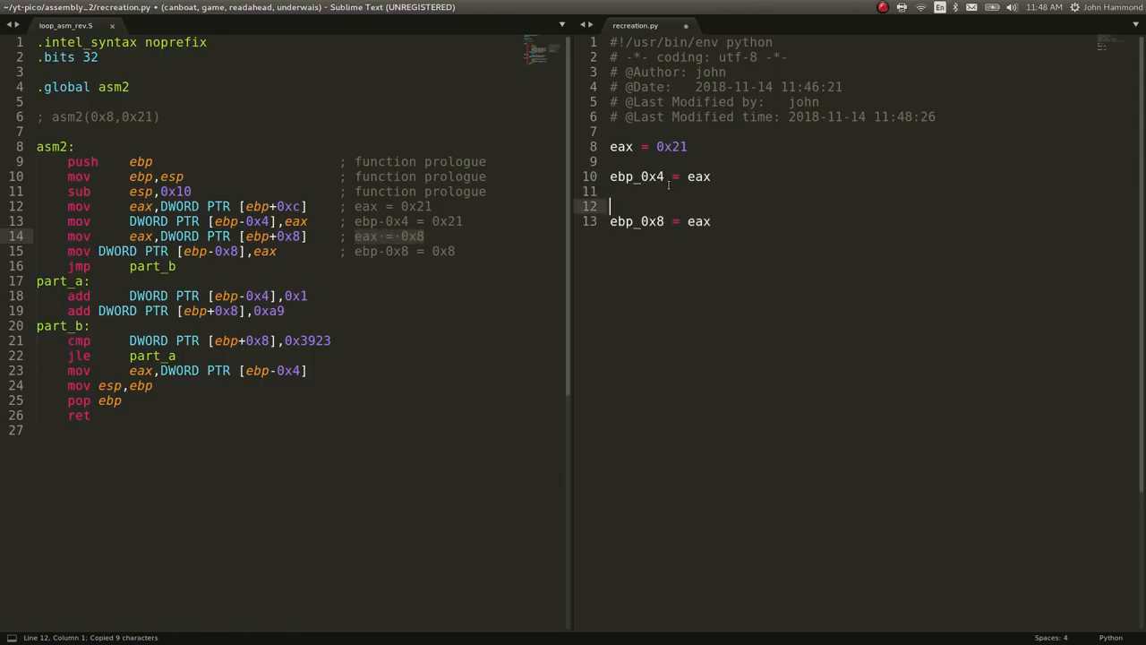
text(eax = 0x8)
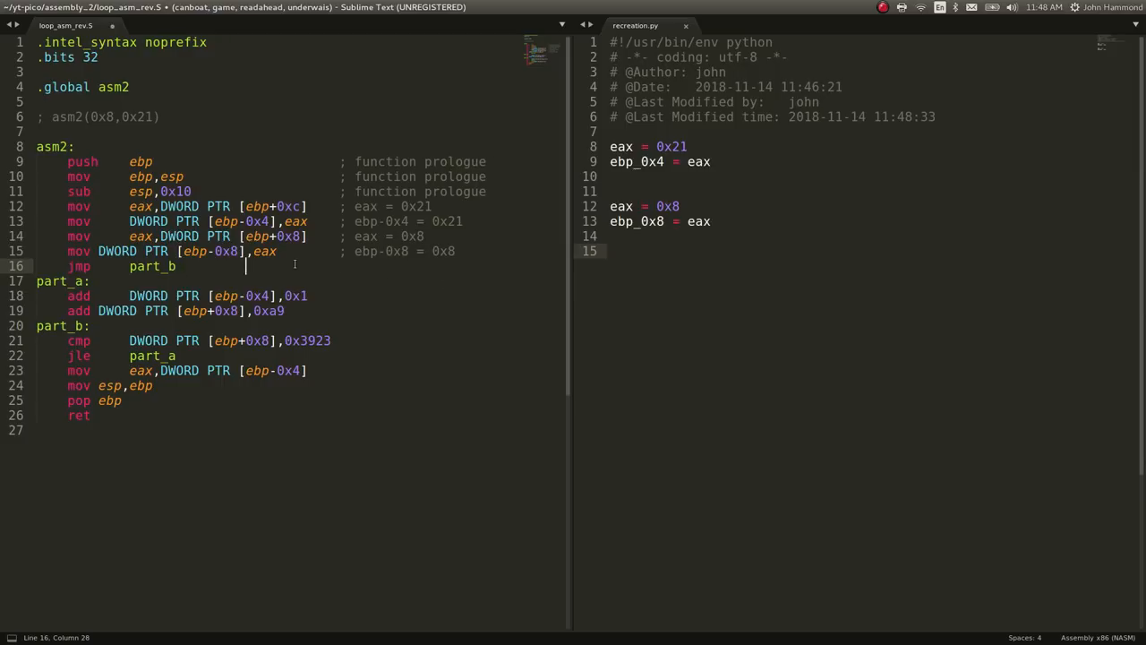
Add a '; goto' note on the comparison and start an 'if ( )' statement in recreation.py.
text(; goto part b)
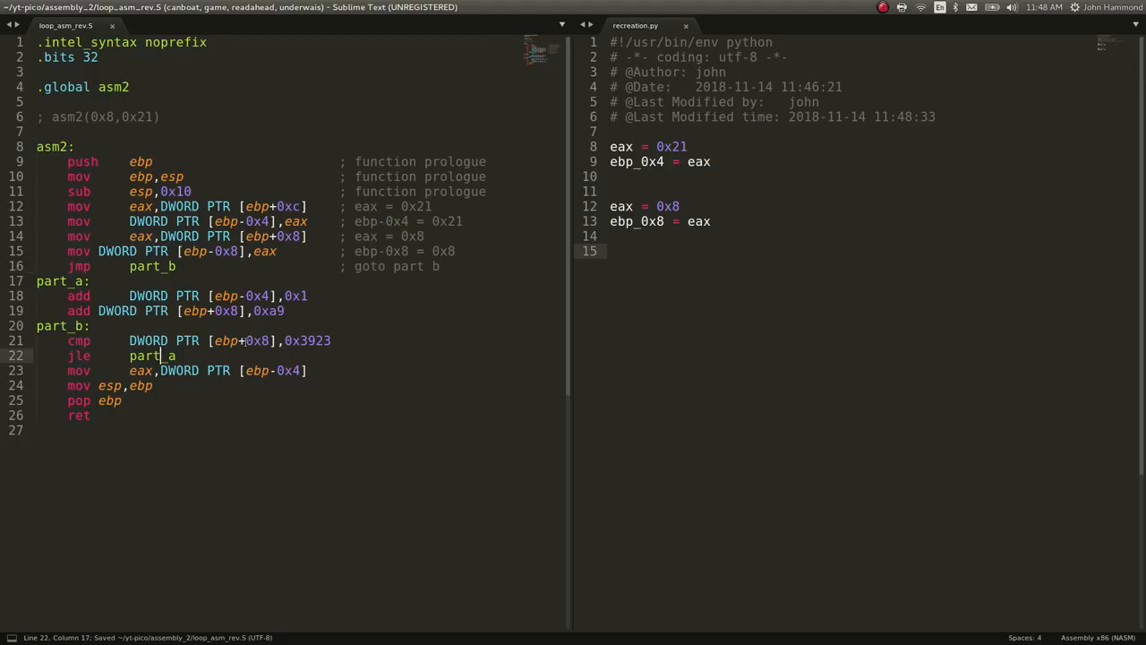
drag(129, 340, 329, 341)
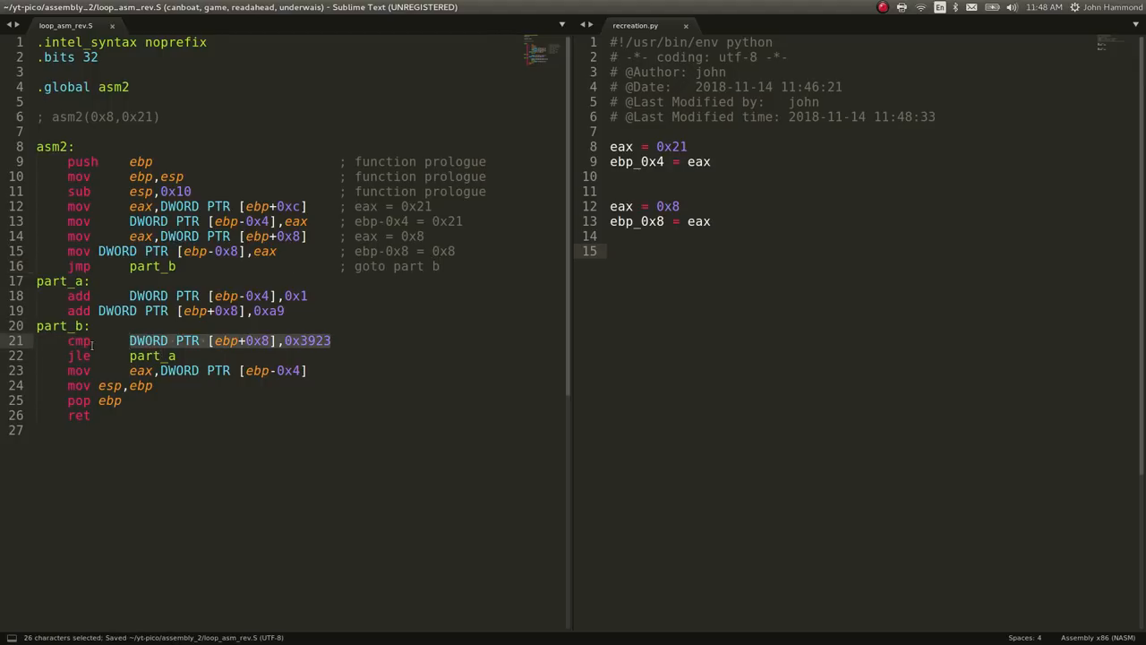
click(81, 355)
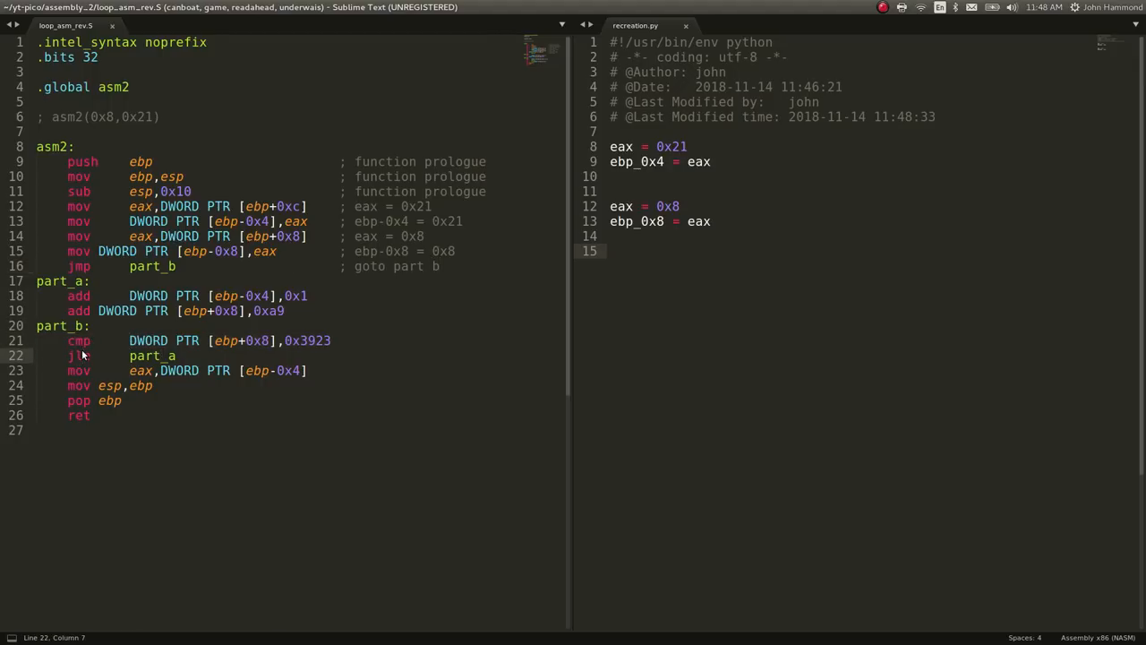
double_click(79, 355)
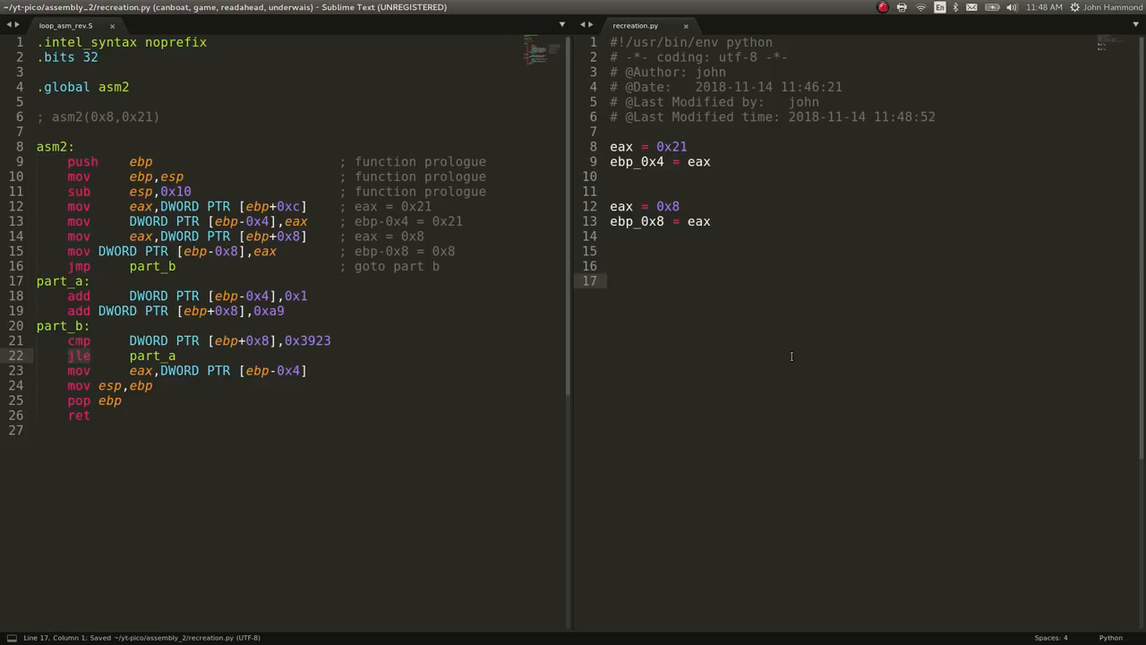
text(if ( ))
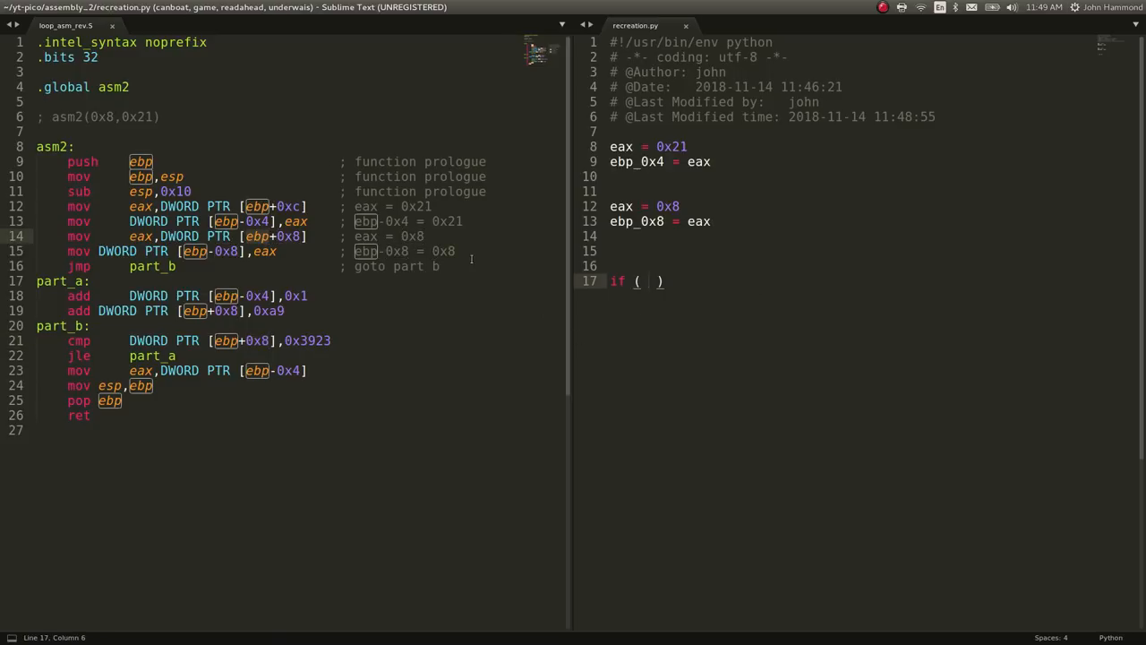
Define ebp_plus_0x8 = 0x8 and ebp_plus_0xc = 0x21 and rename the locals to ebp_minus names.
double_click(248, 341)
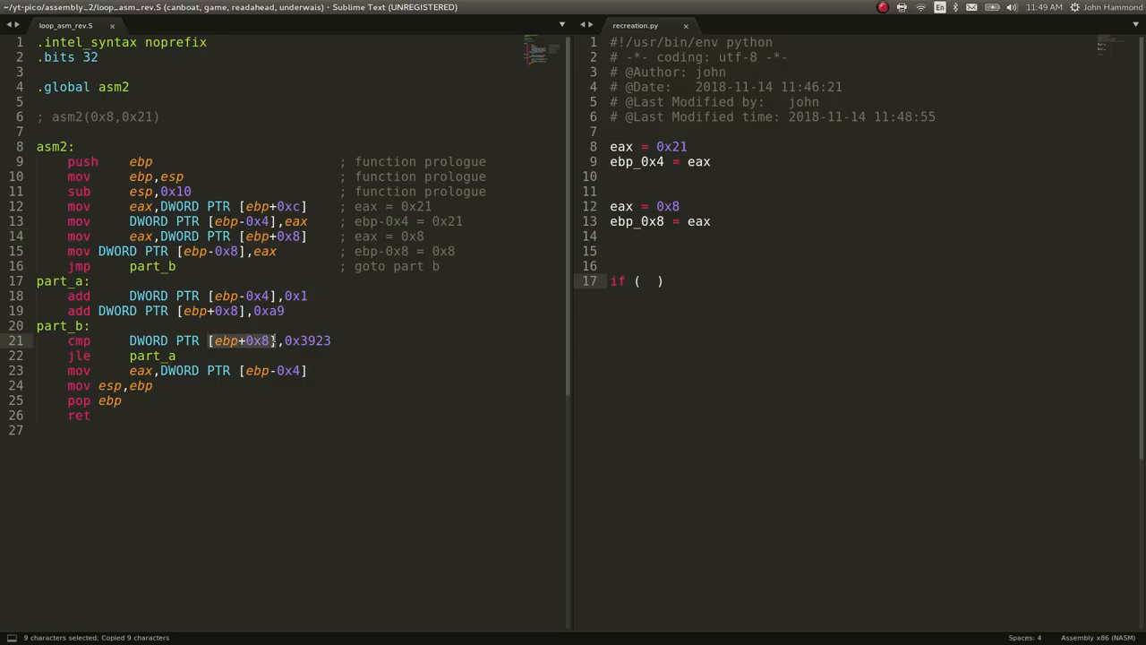
text([ebp+0x8])
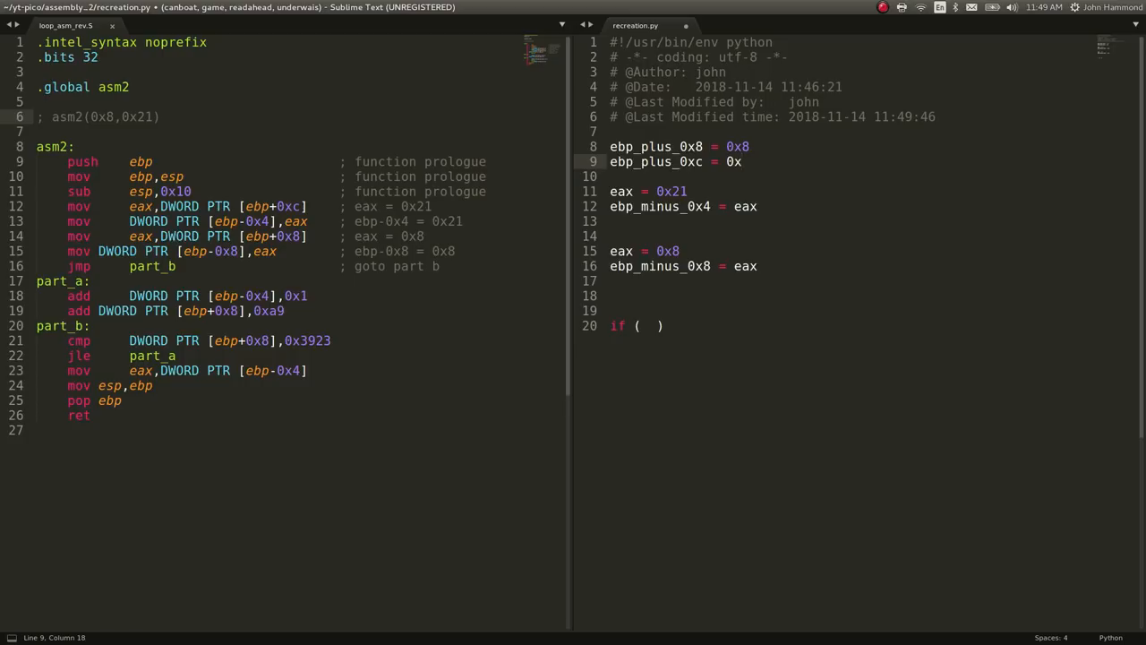
text(21)
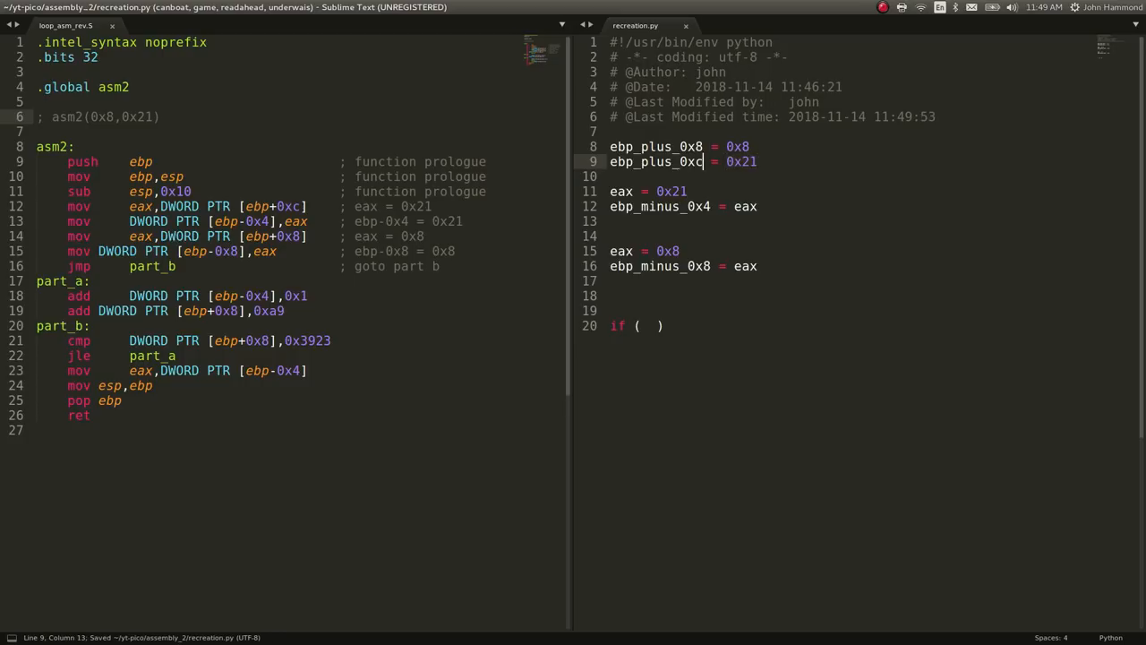
click(688, 189)
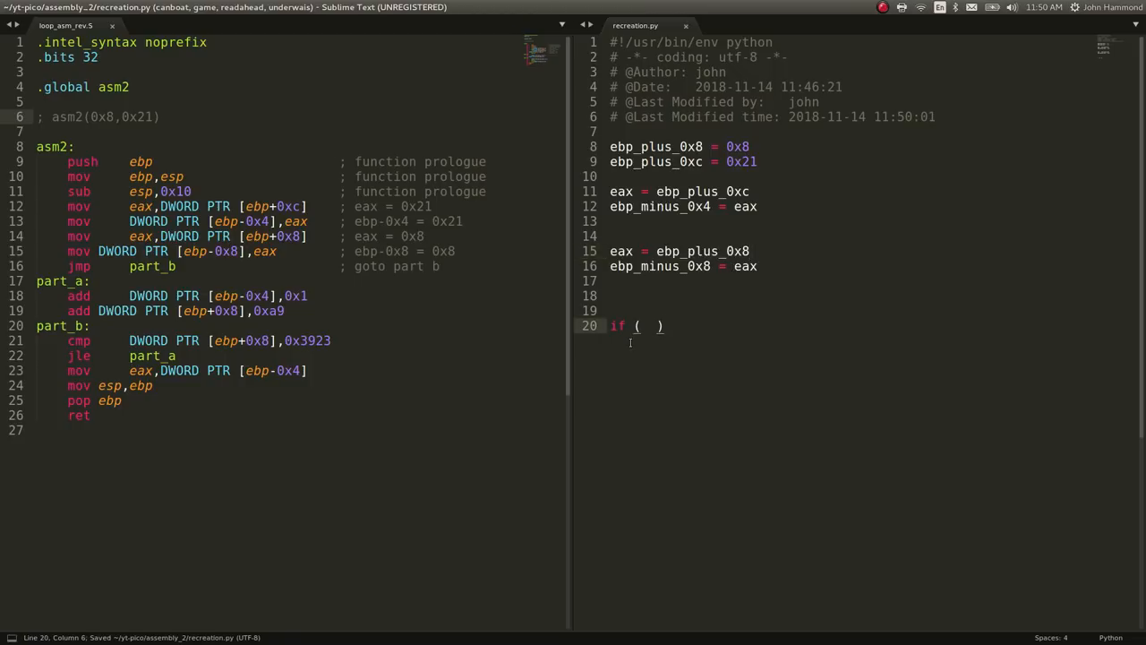
Write if ebp_plus_0x8 <= 0x3923 '# part a' else eax = ebp_minus_0x4, followed by print eax.
text(ebp)
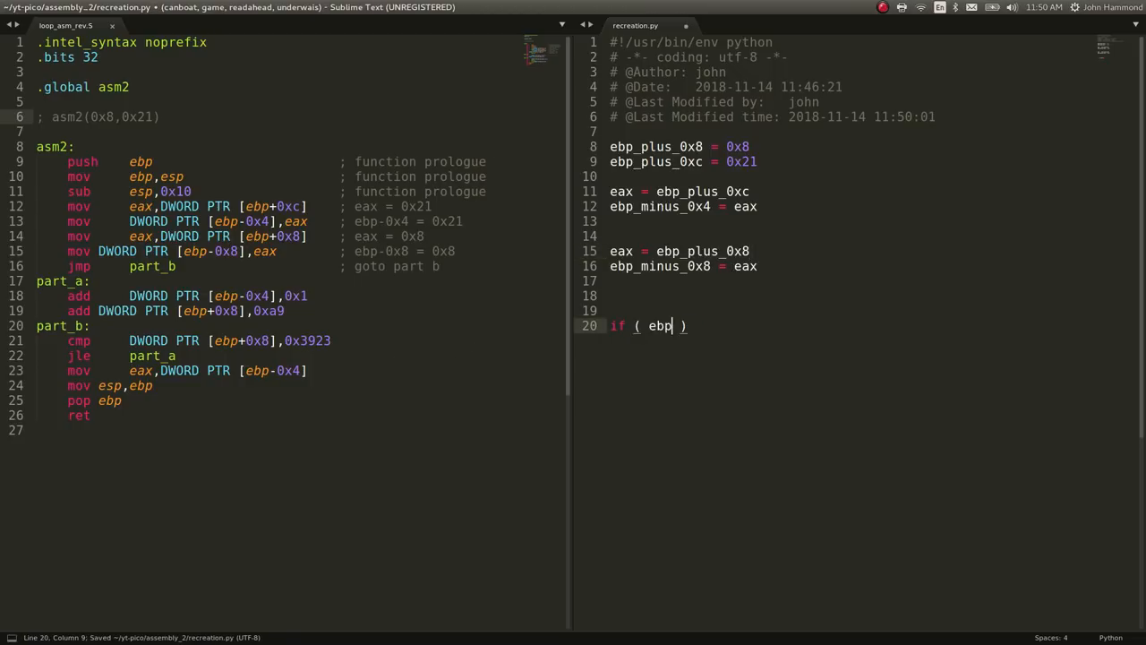
text(_plus_0x8  <=)
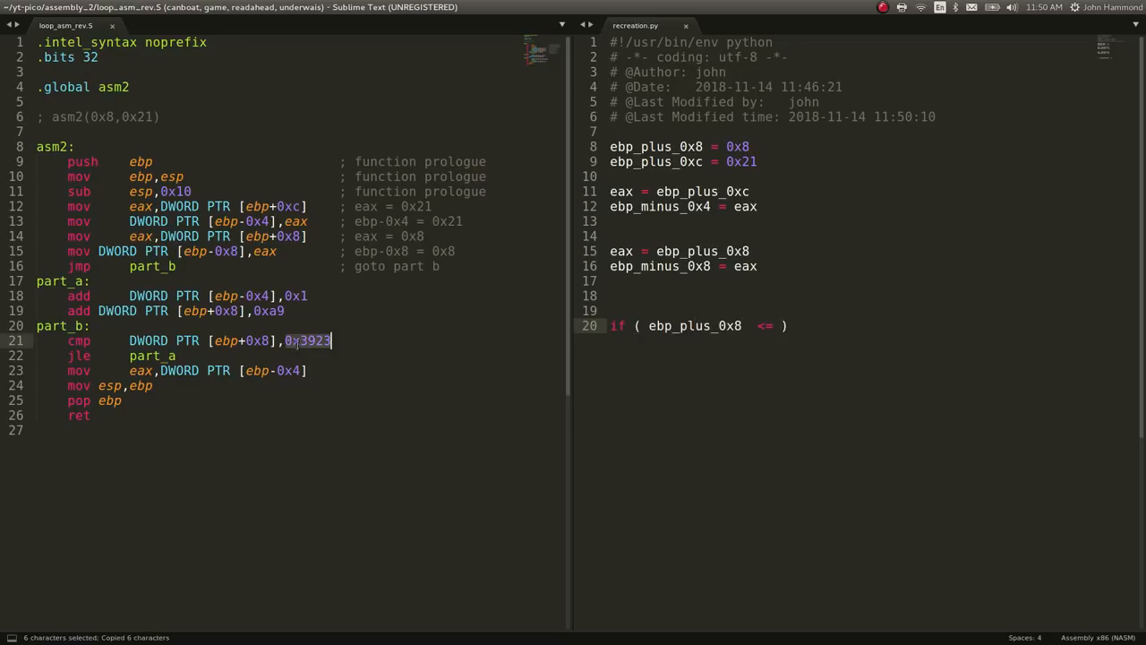
text(0x3923 ))
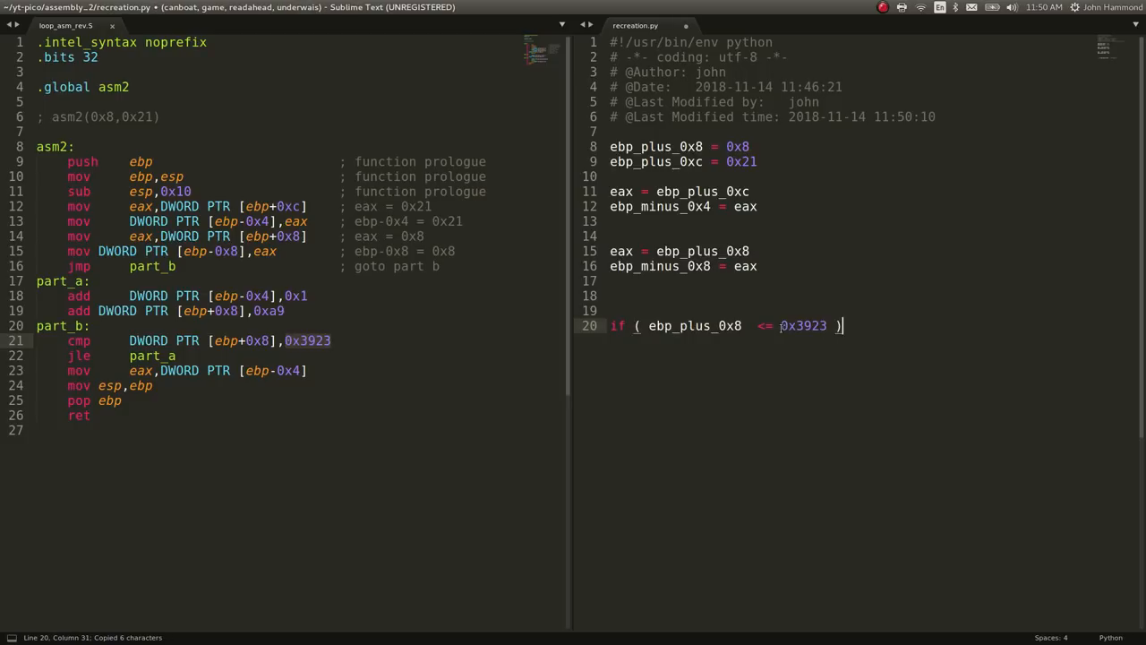
text(# part a)
text(else:)
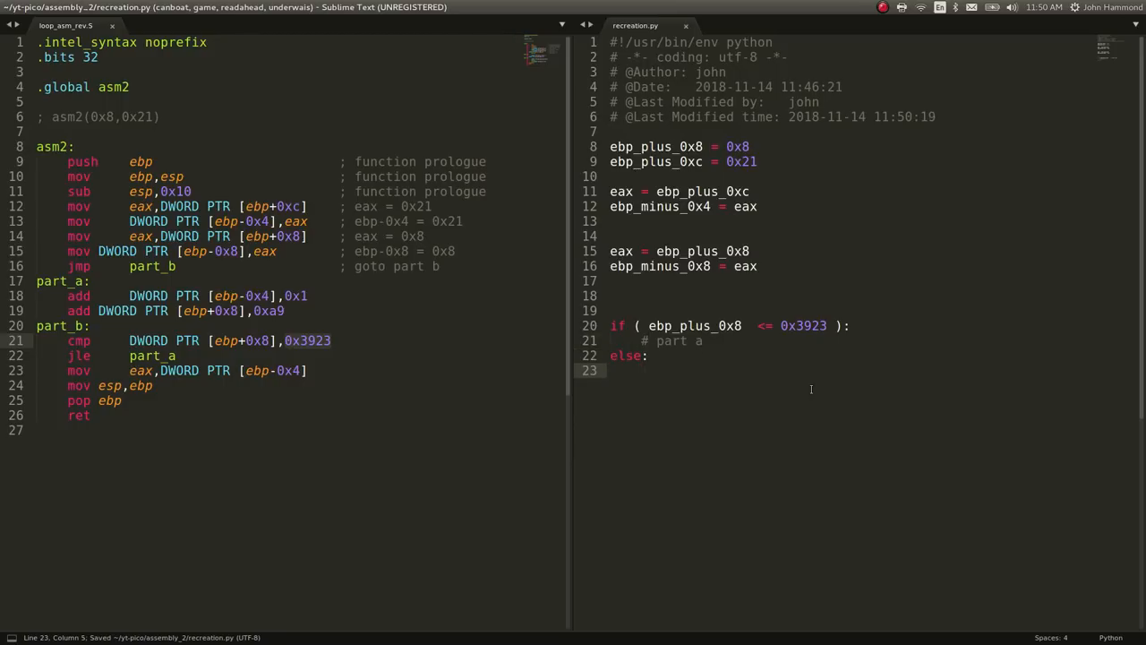
text(eax =)
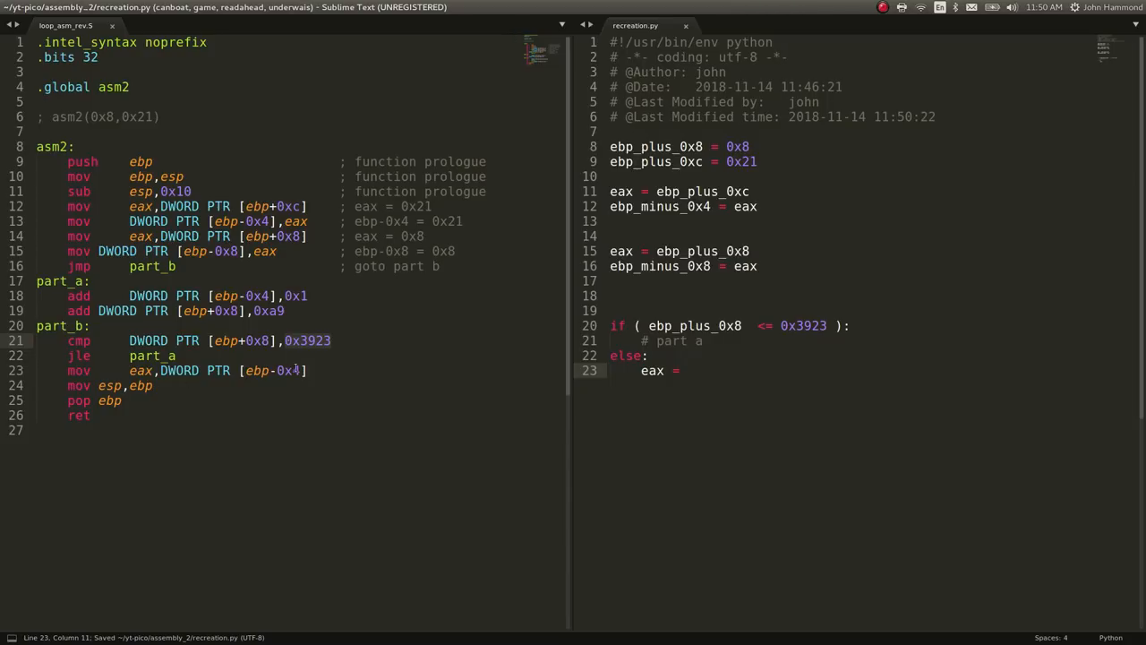
text(ebp_minus_0x4)
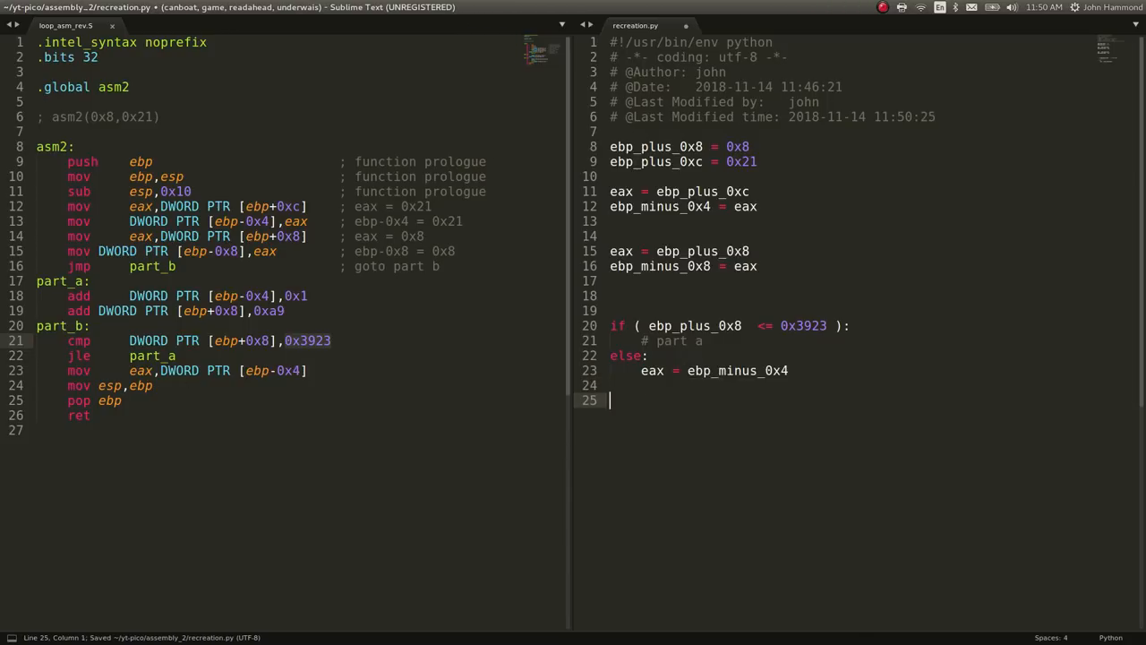
text(print eax)
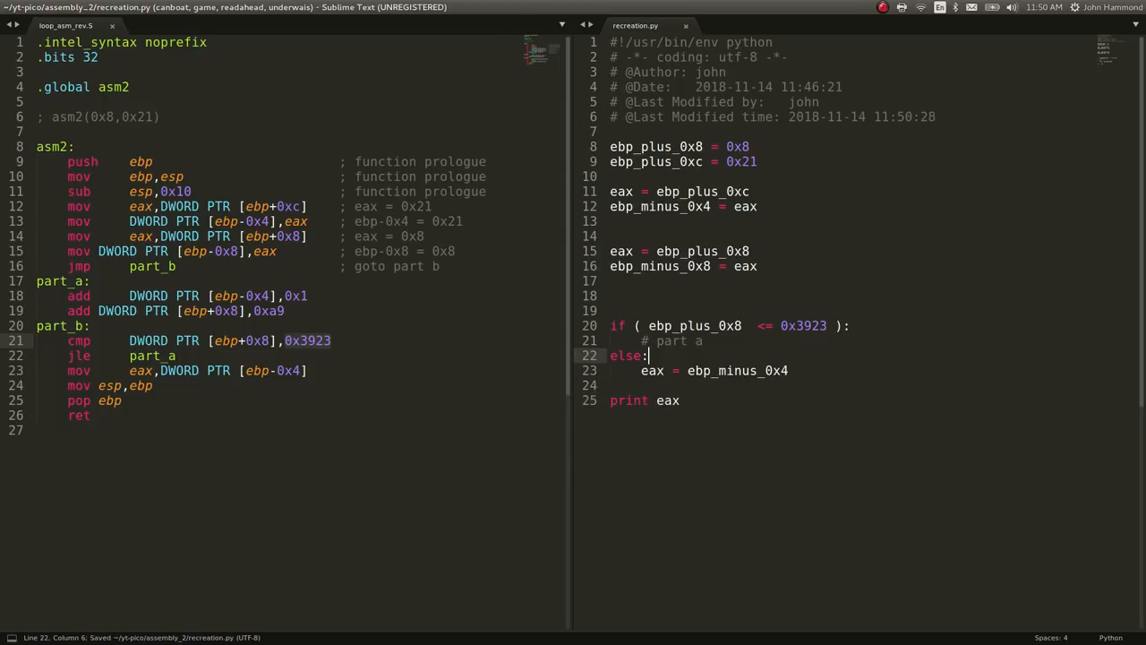
Add a '; function epilog' comment to the assembly and move into the script's if branch.
click(704, 340)
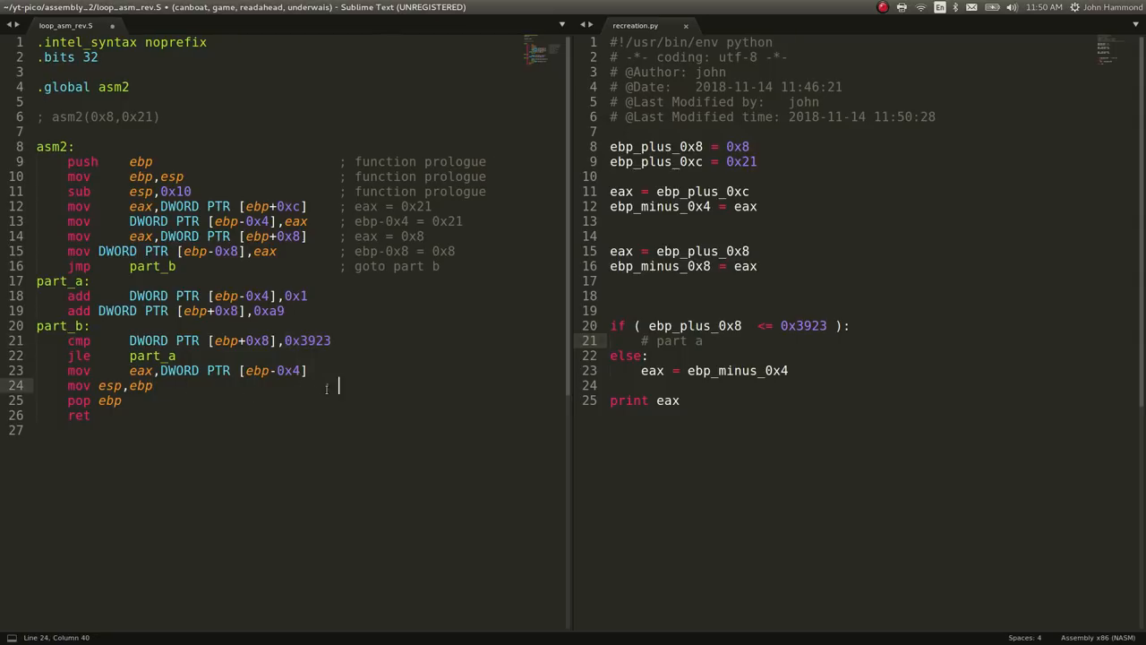
text(; function epilog...)
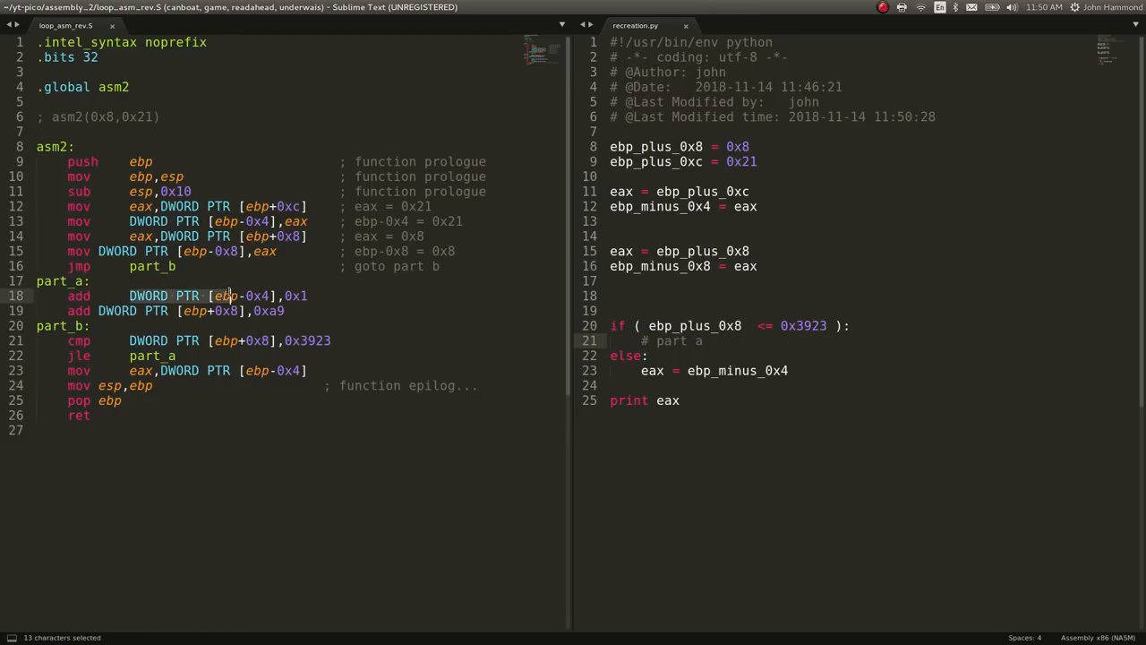
click(270, 296)
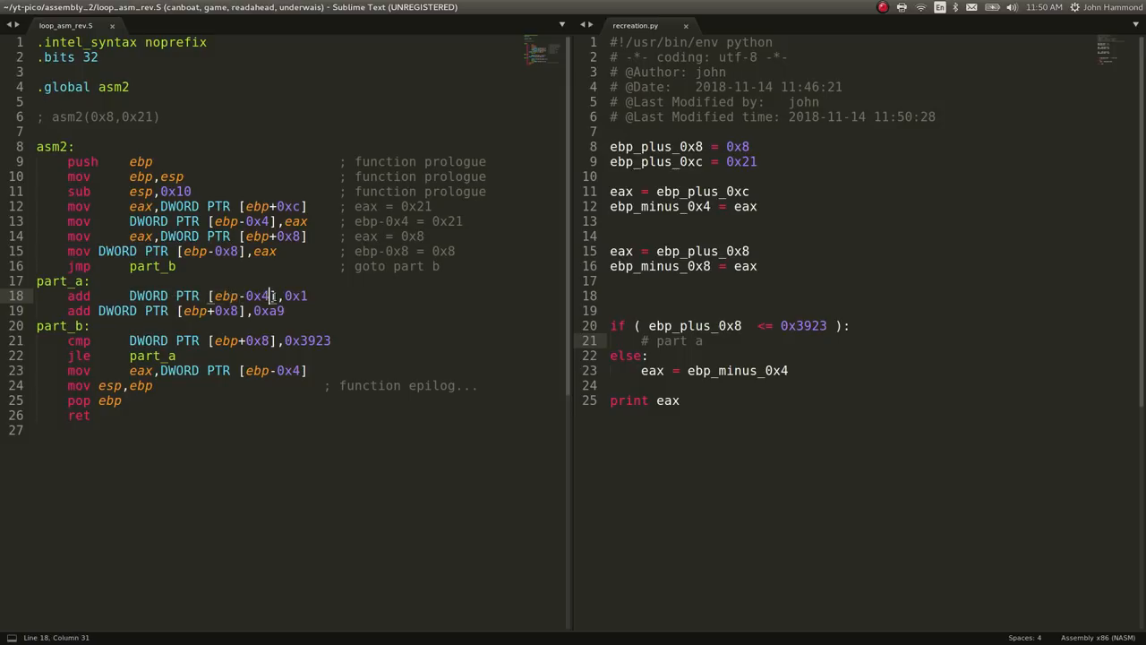
double_click(294, 295)
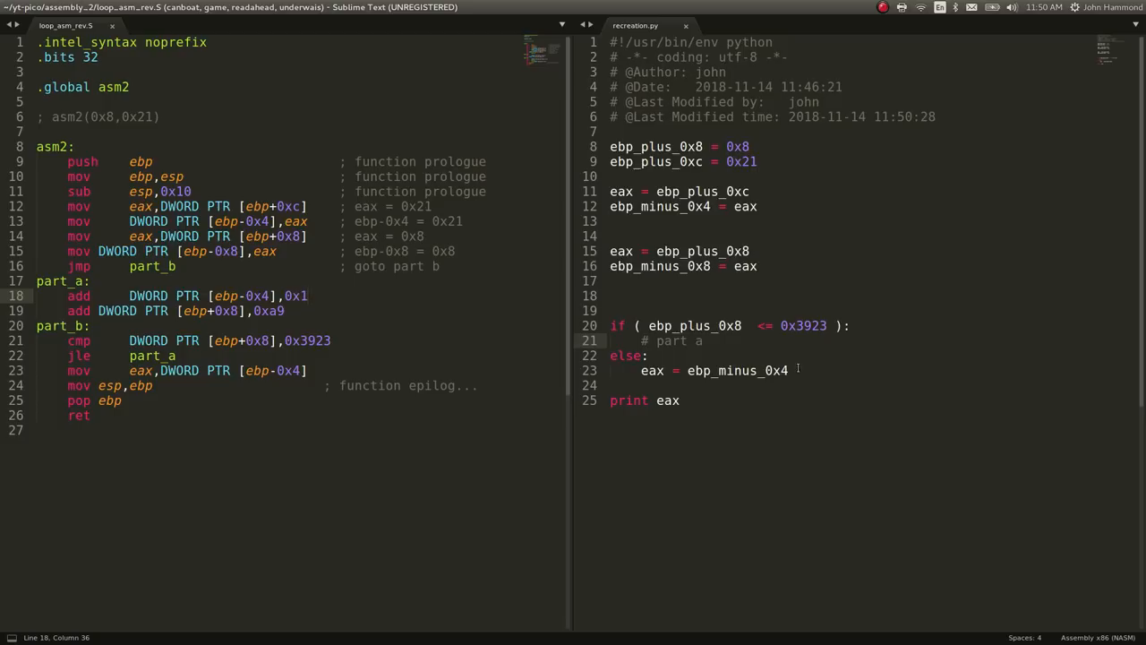
Fill the if branch with ebp_minus_0x4 += 1 and ebp_plus_0x8 += 0xa9, then save.
text(eb)
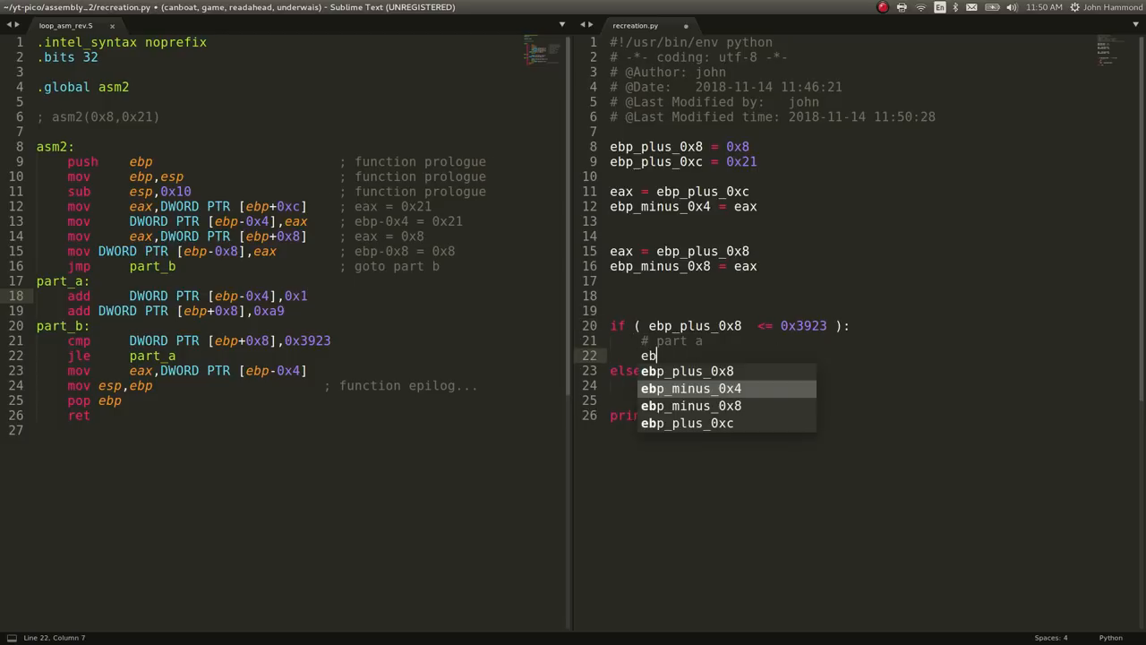
text(ebp_minus_0x4 += 1)
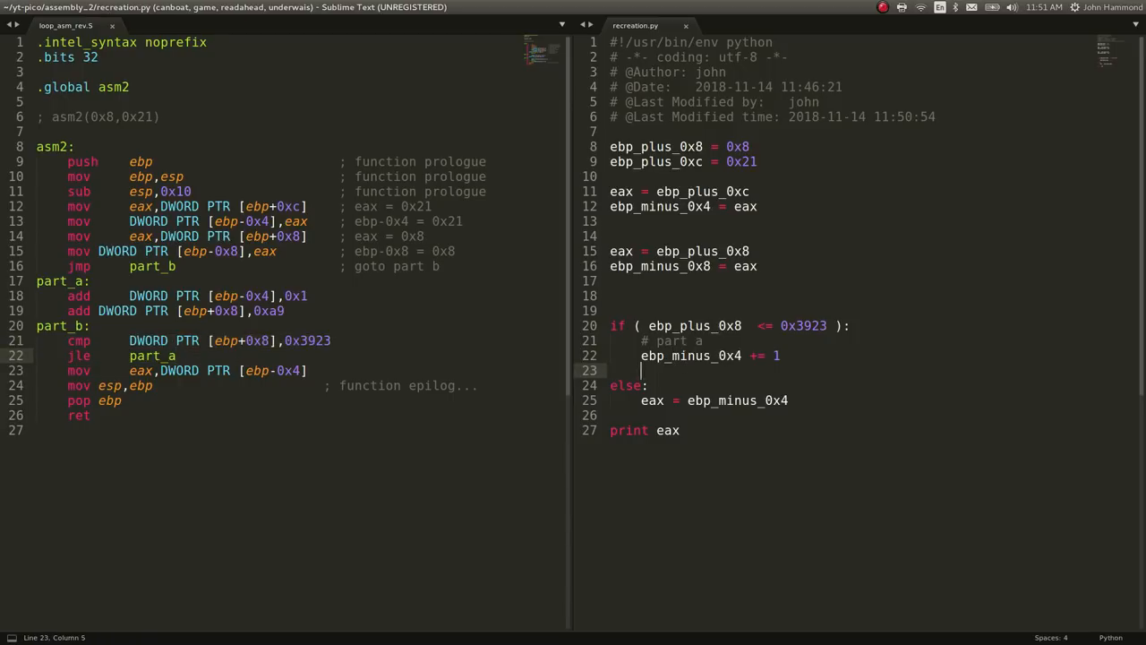
text(ebp_plus_)
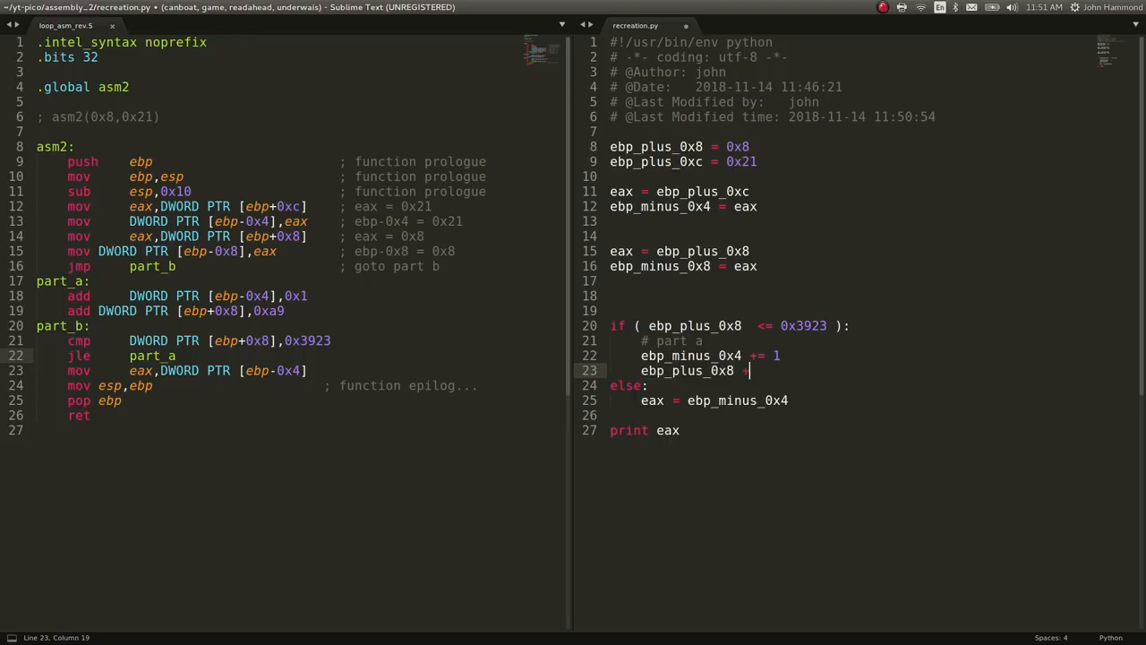
text(0xa9)
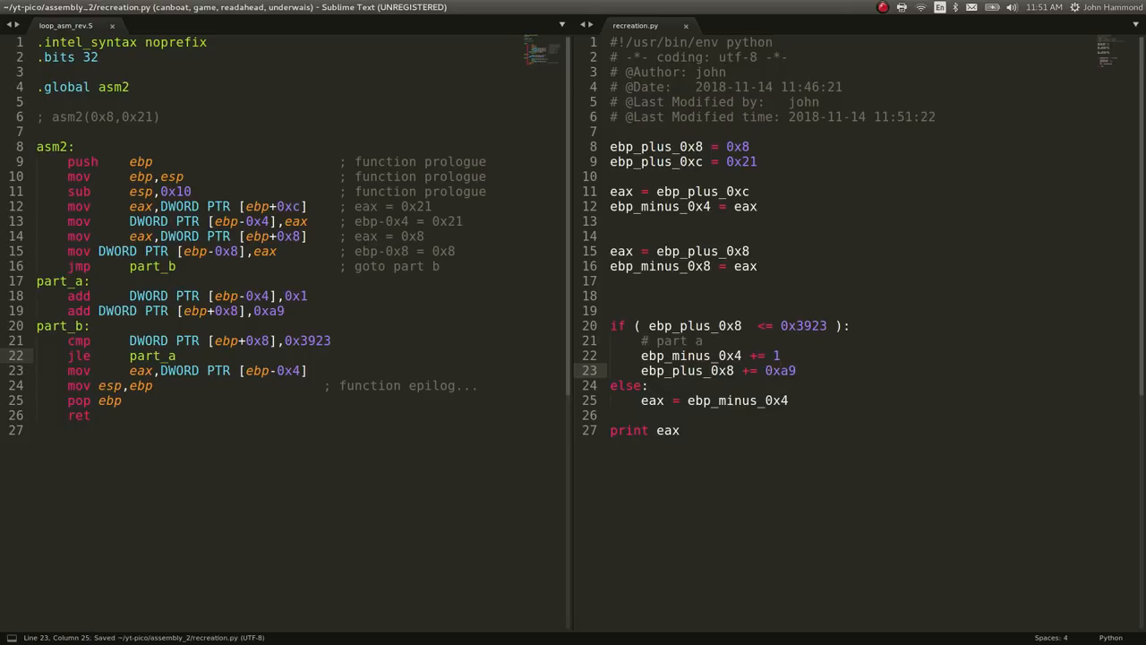
key(ctrl+b)
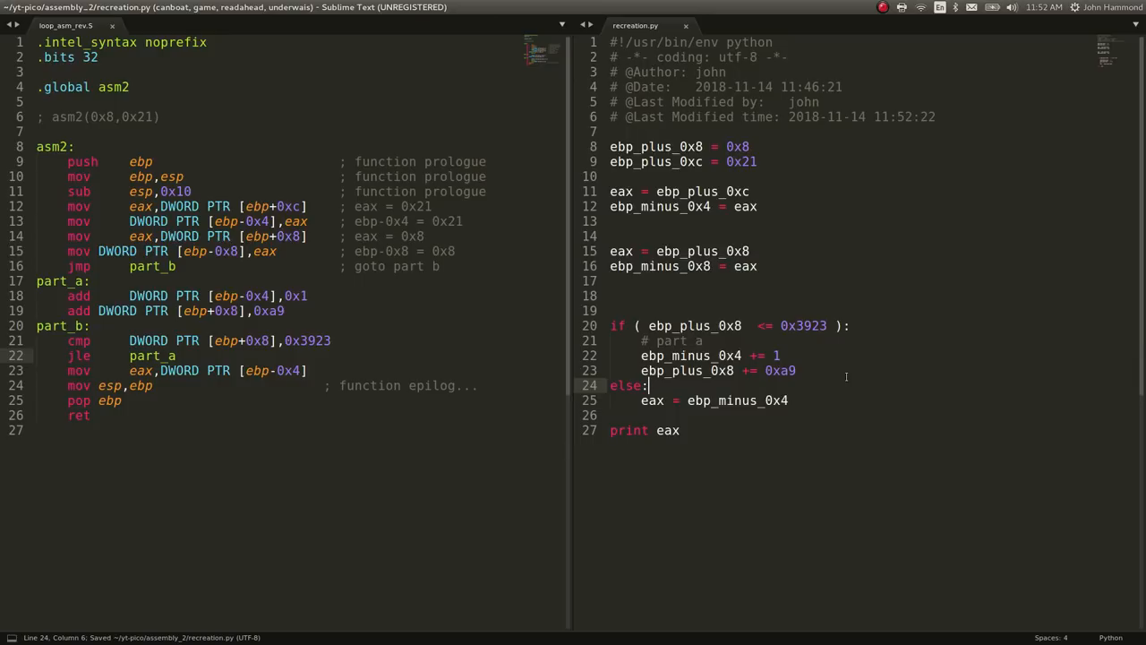
Add print "ebp_minus_0x4", ebp_minus_0x4 after its assignment.
text(print ")
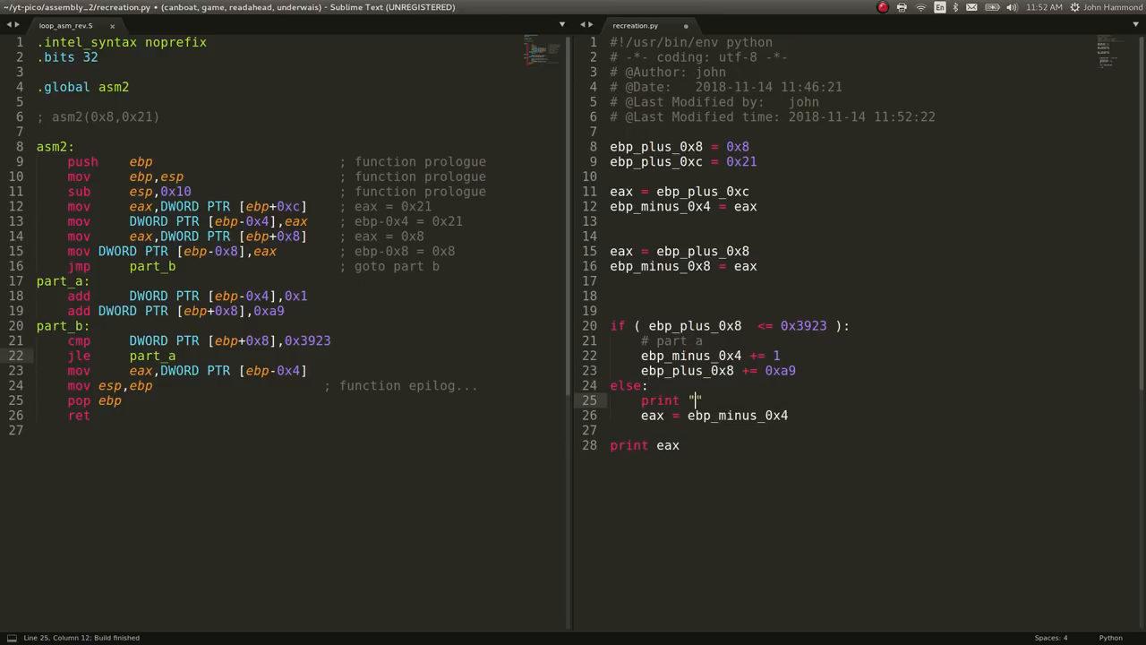
text(setting)
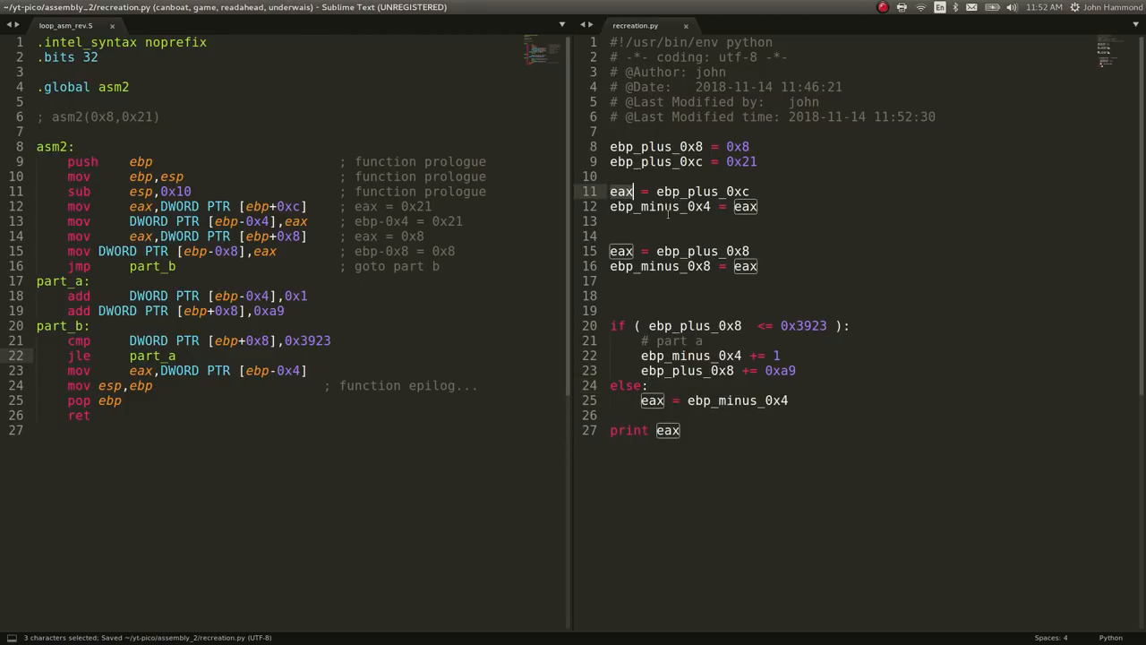
text(print env)
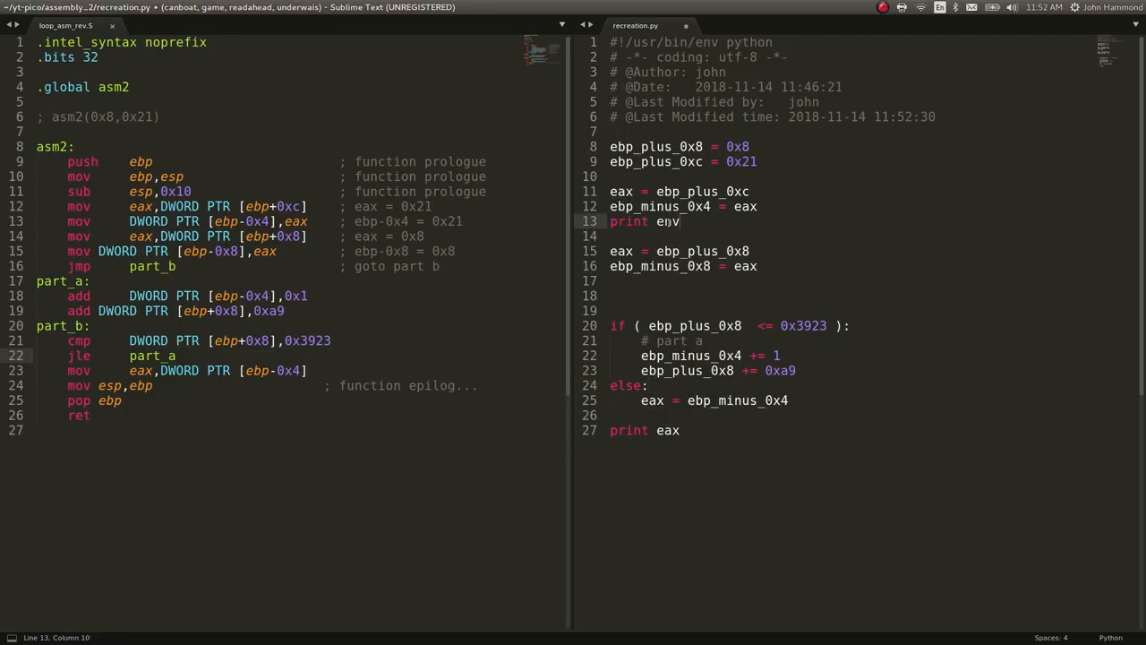
text(p)
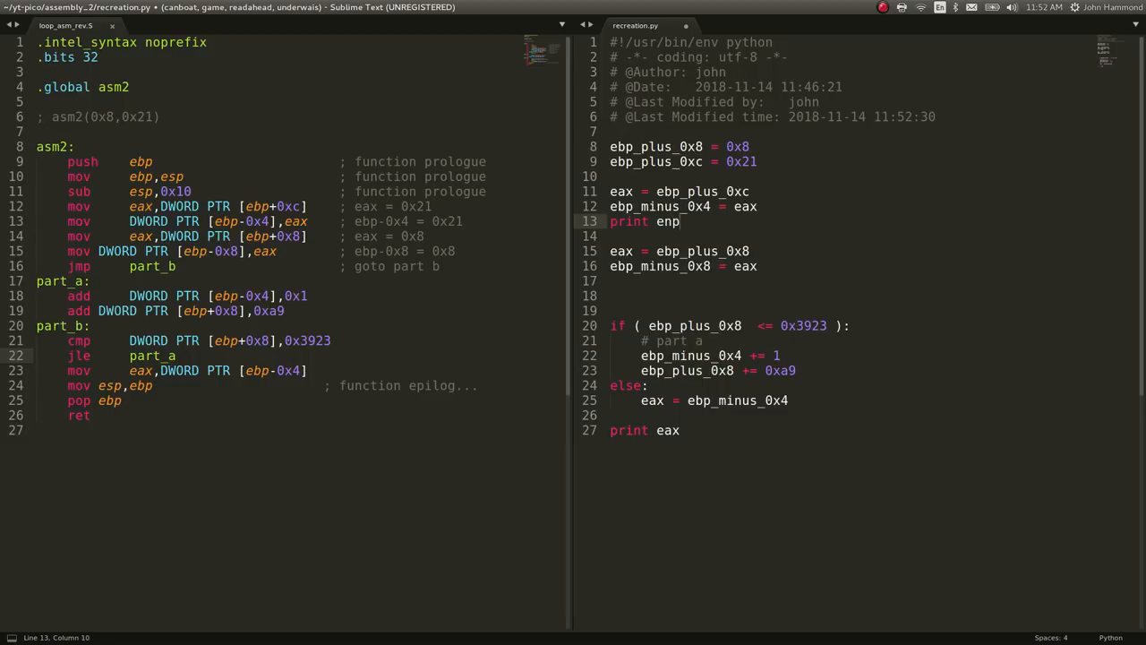
text(bp_minus_0x4,)
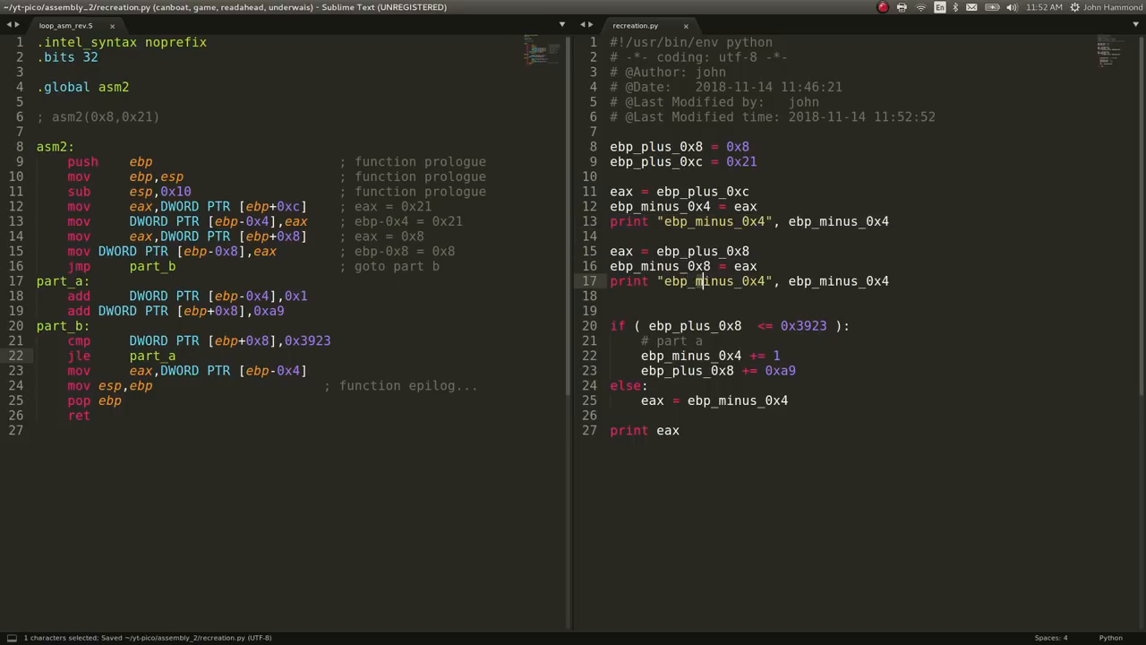
Duplicate the print after the next assignment and change it to label ebp_minus_0x8.
double_click(699, 279)
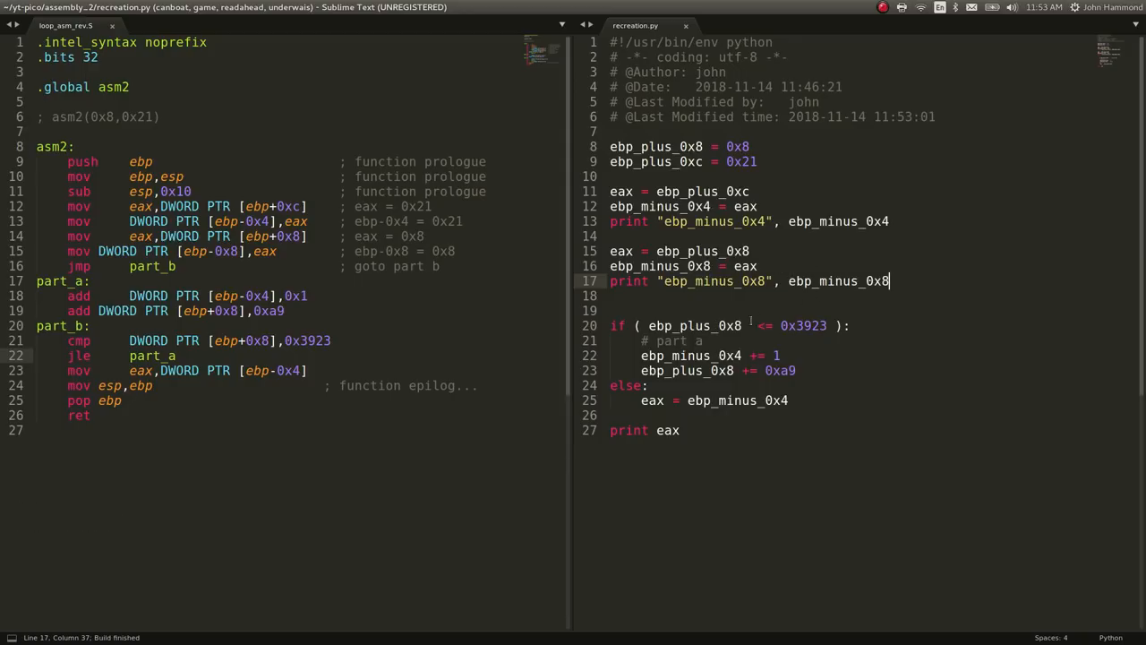
double_click(699, 326)
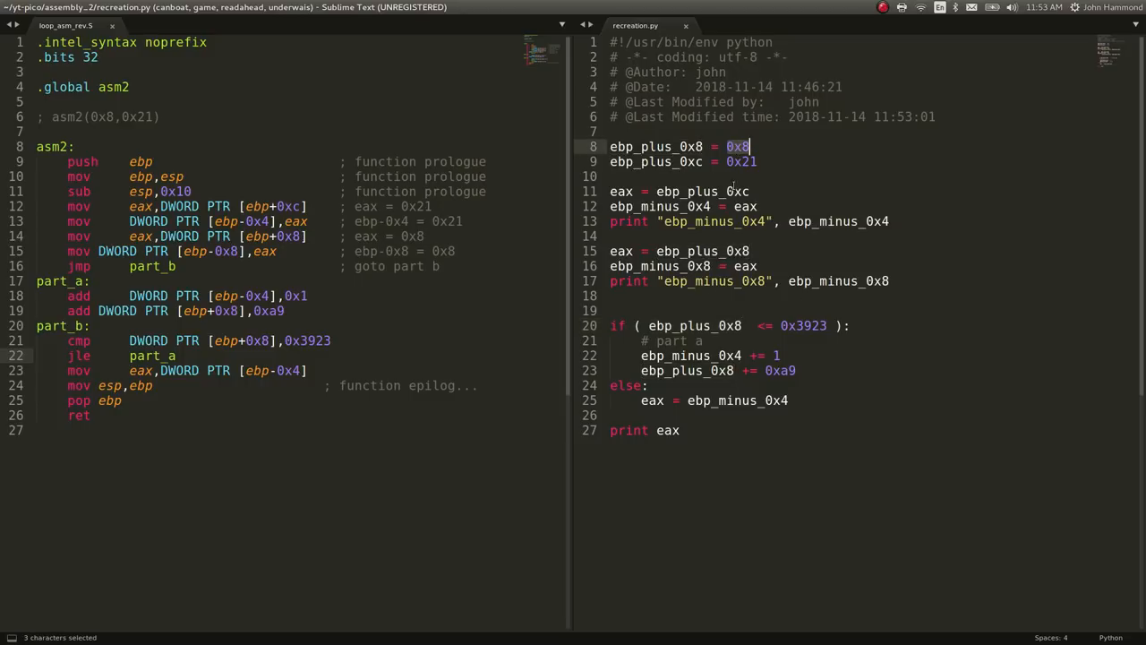
double_click(802, 326)
text(print ")
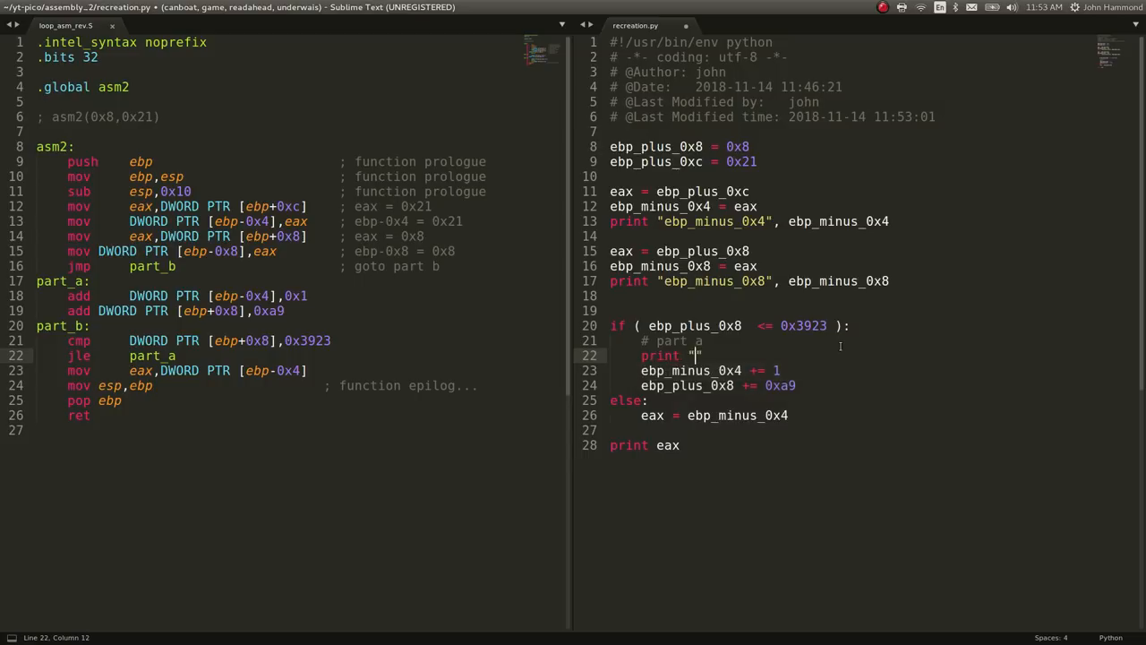
Add print "in loop", test-run, and wrap the if/else in while ( 1 ):.
text(in loop)
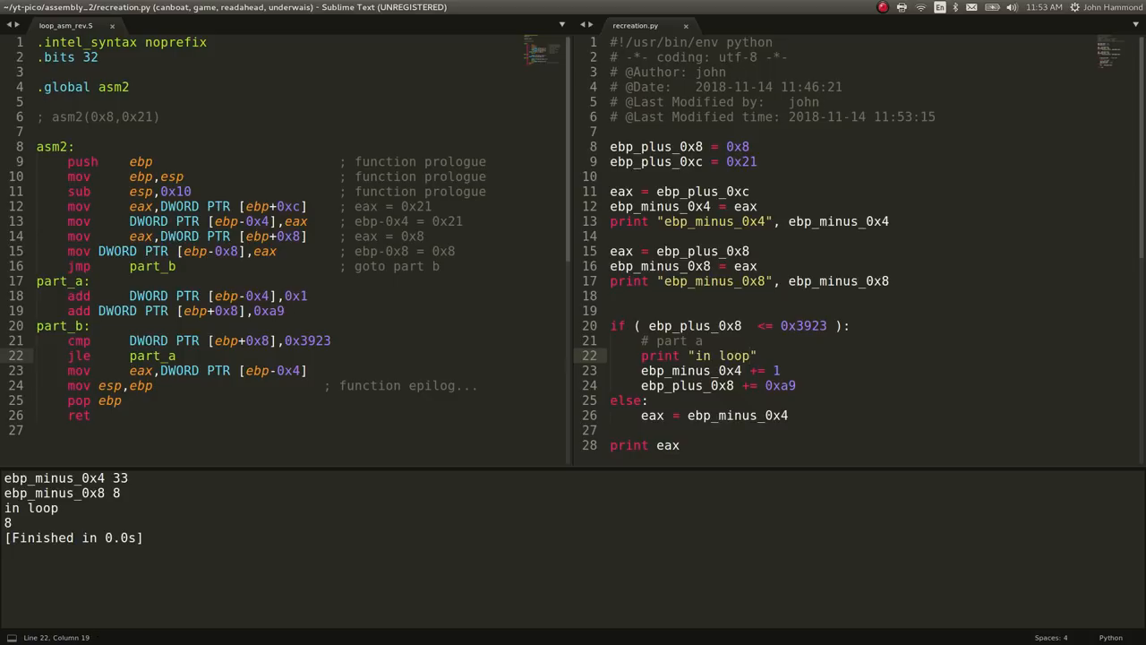
click(750, 355)
text(while ( 1 ):)
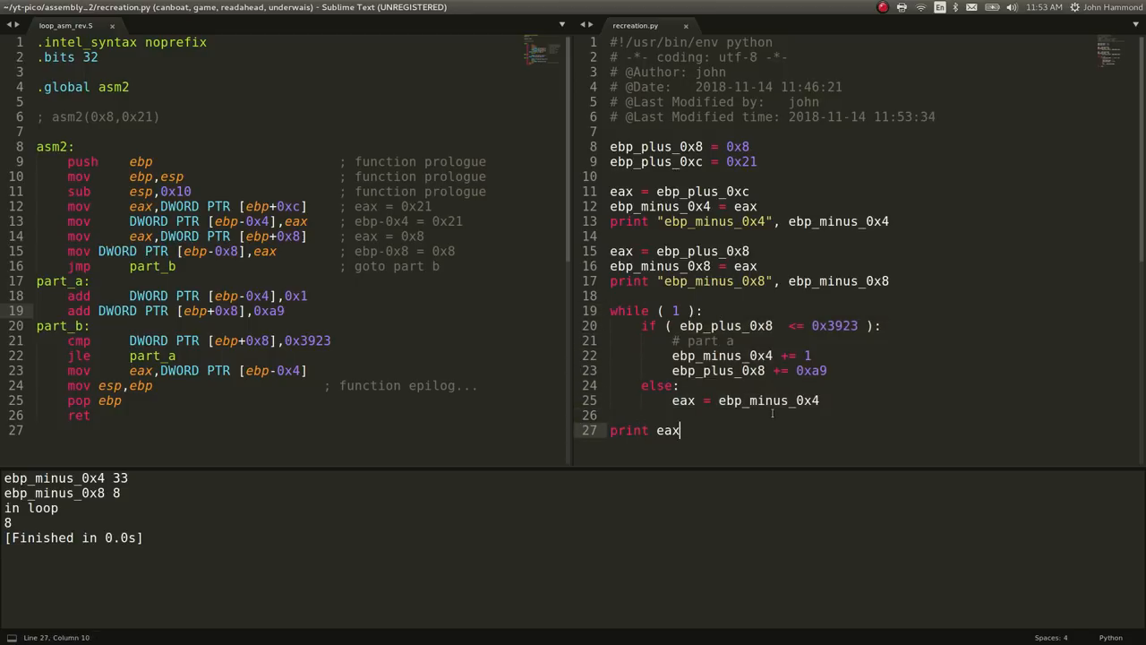
Move print hex(eax) and break into the else branch and run, outputting 0x78.
key(enter)
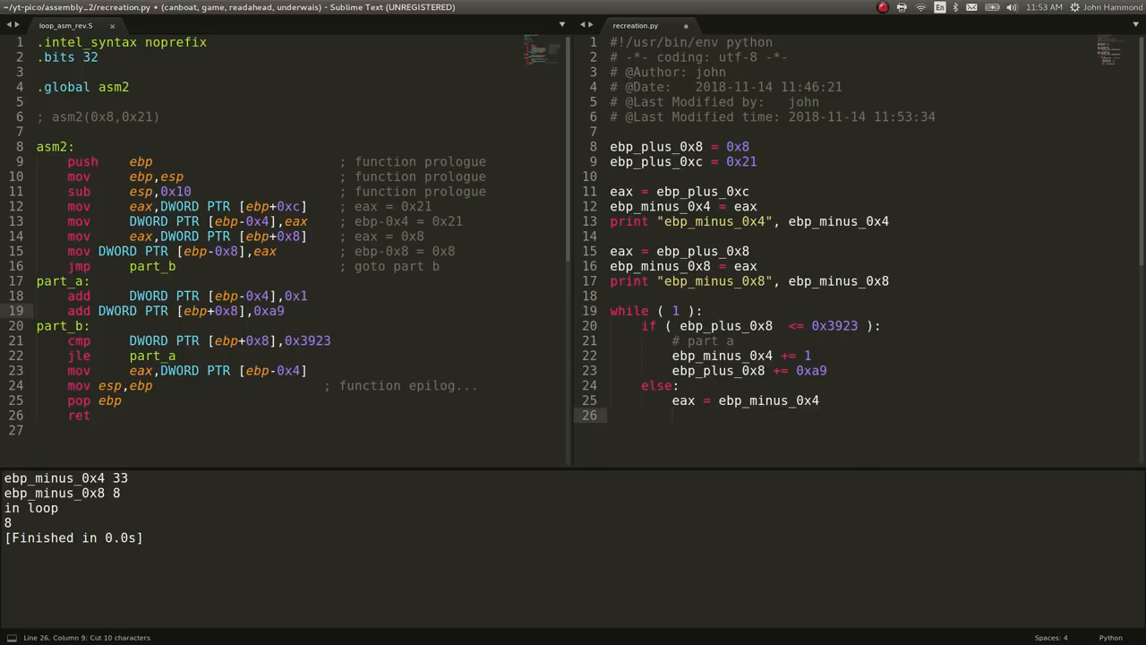
text(print eax)
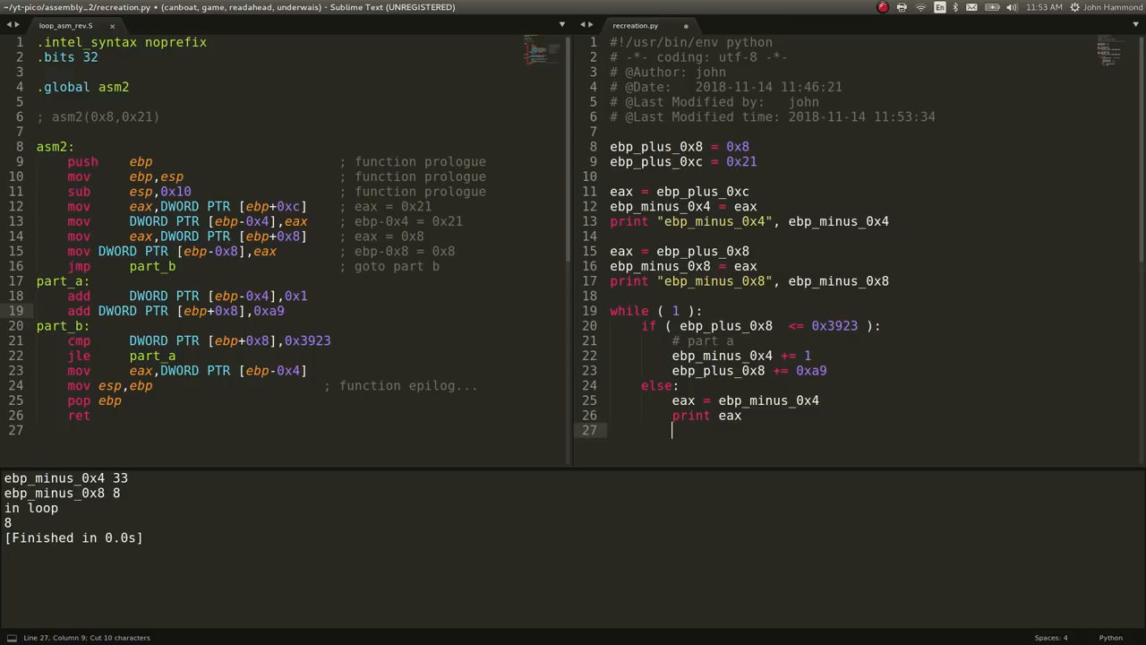
text(return)
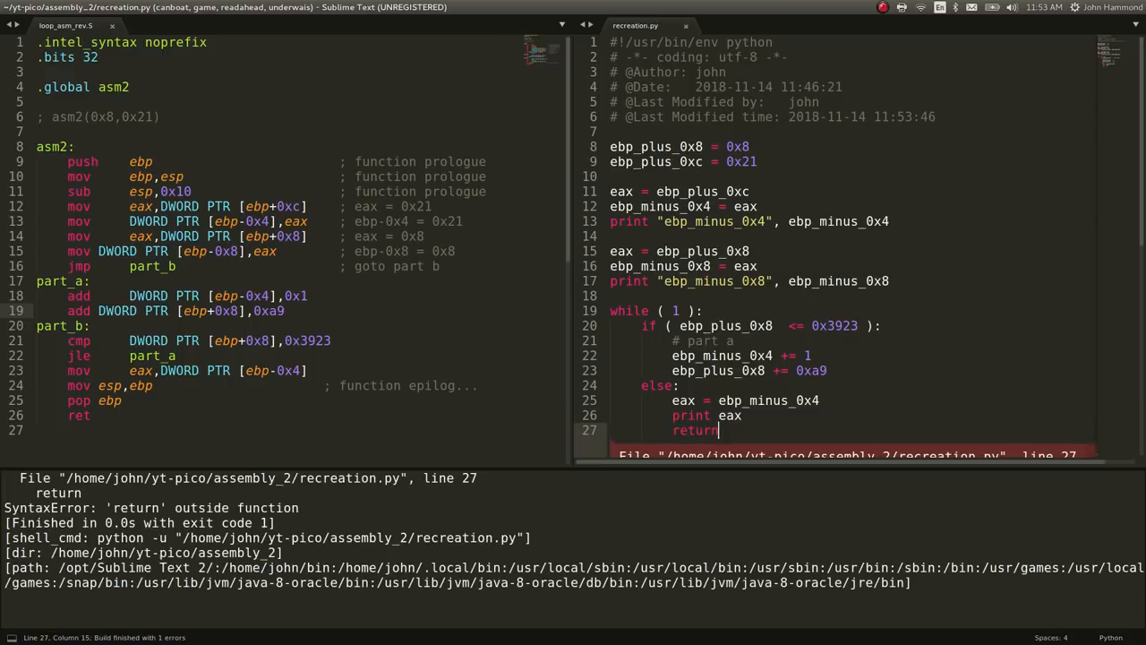
text(beak)
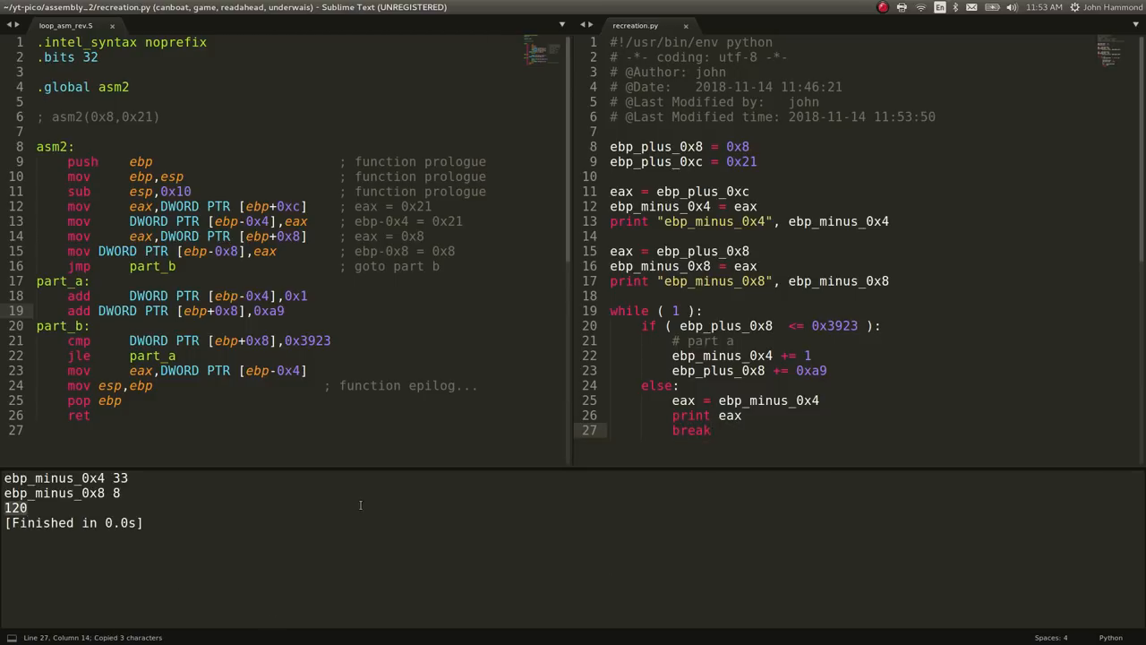
click(709, 416)
text(hex()
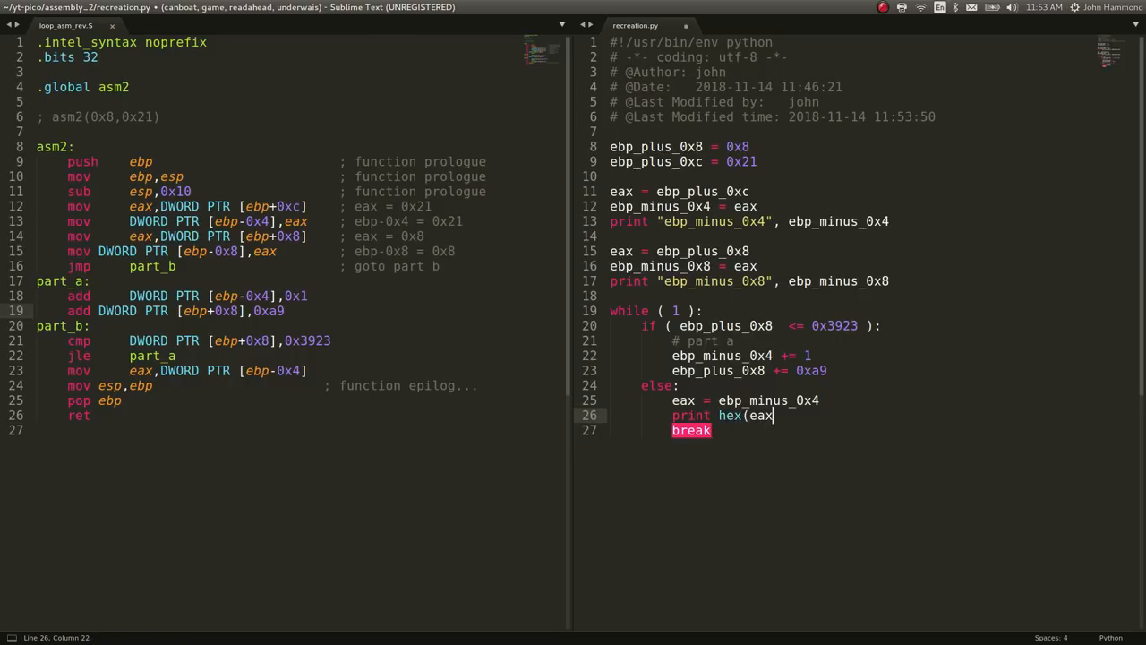
key(ctrl+b)
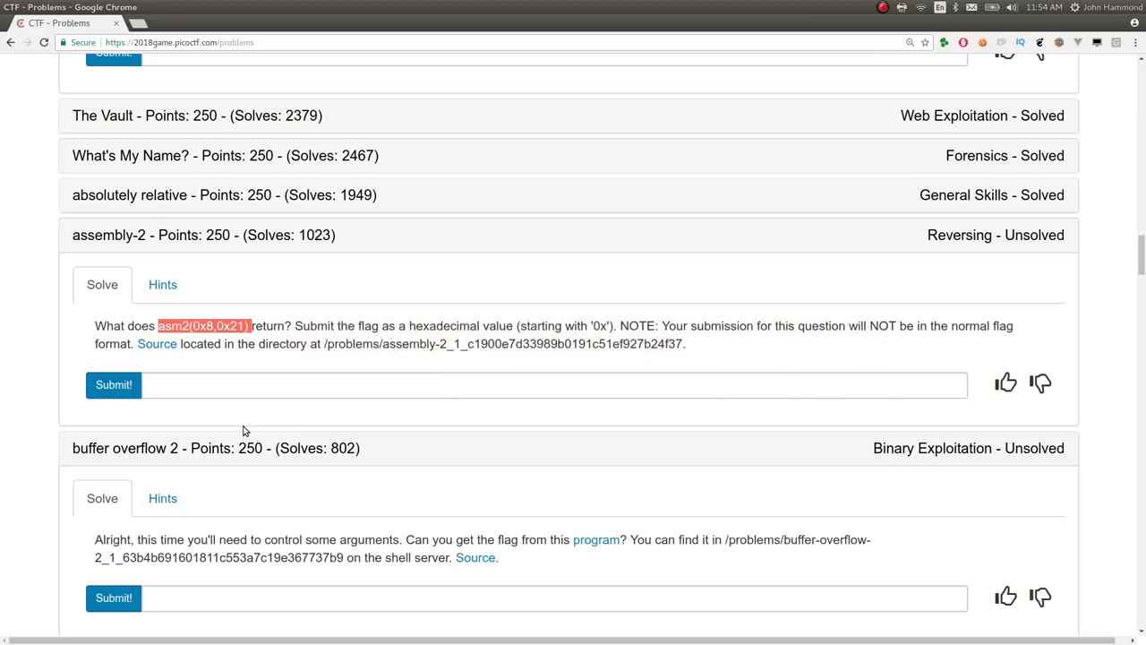
Submit 0x78 as the flag on picoCTF and return to the script.
text(0x78)
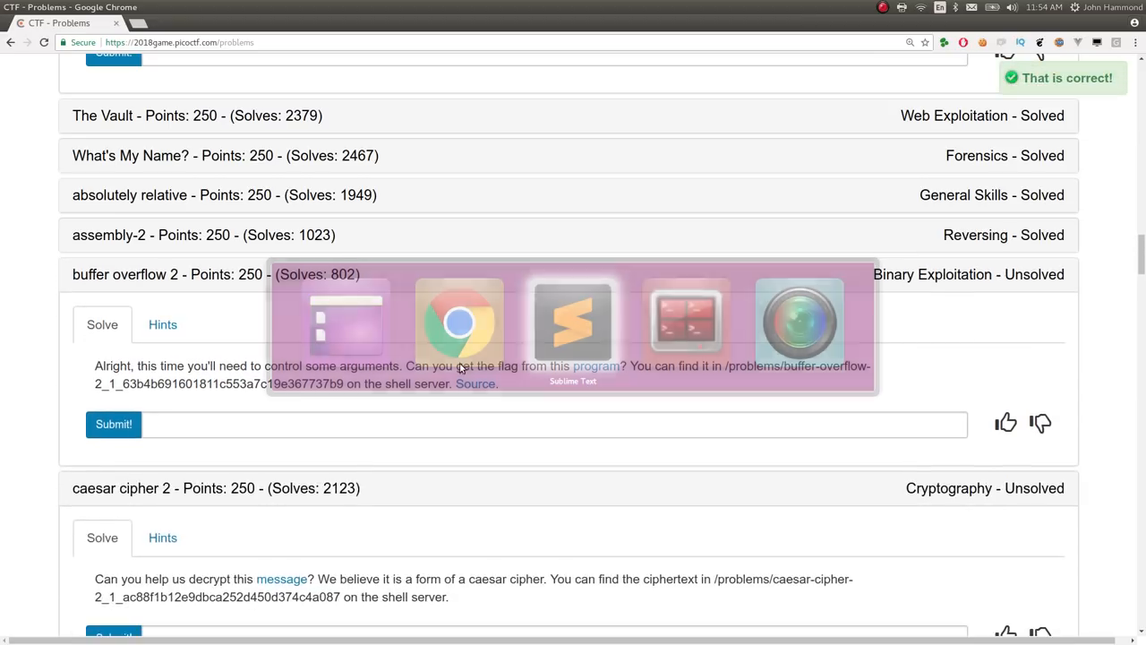
click(573, 320)
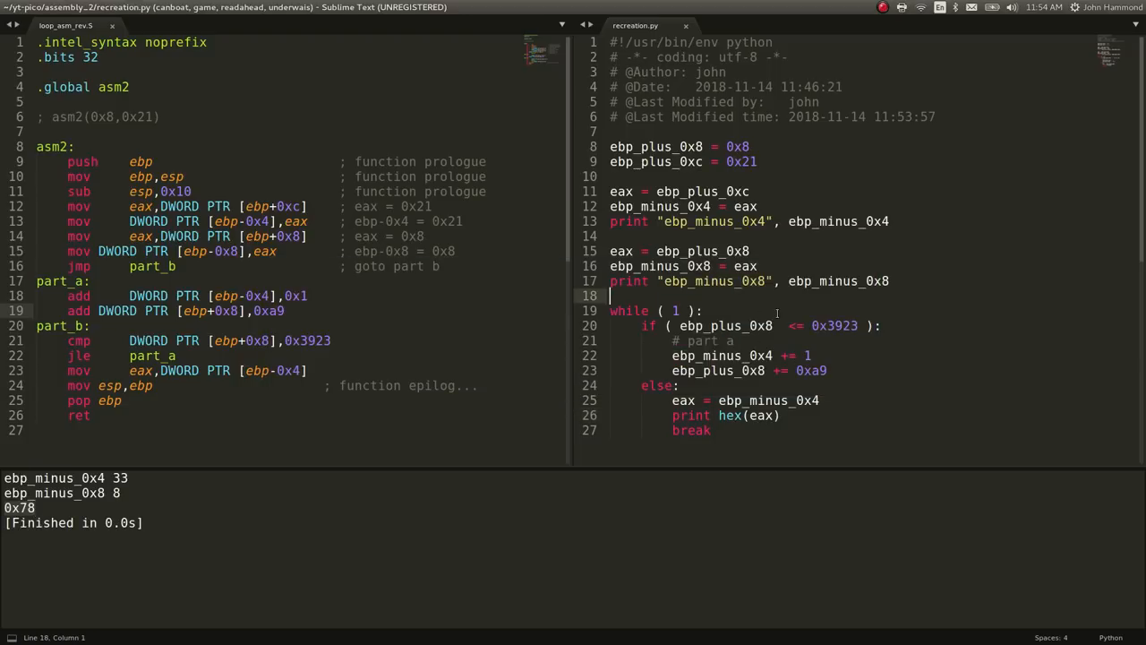
Review the loop_asm_rev.s listing and mark the part_a/part_b loop lines.
key(ctrl+a)
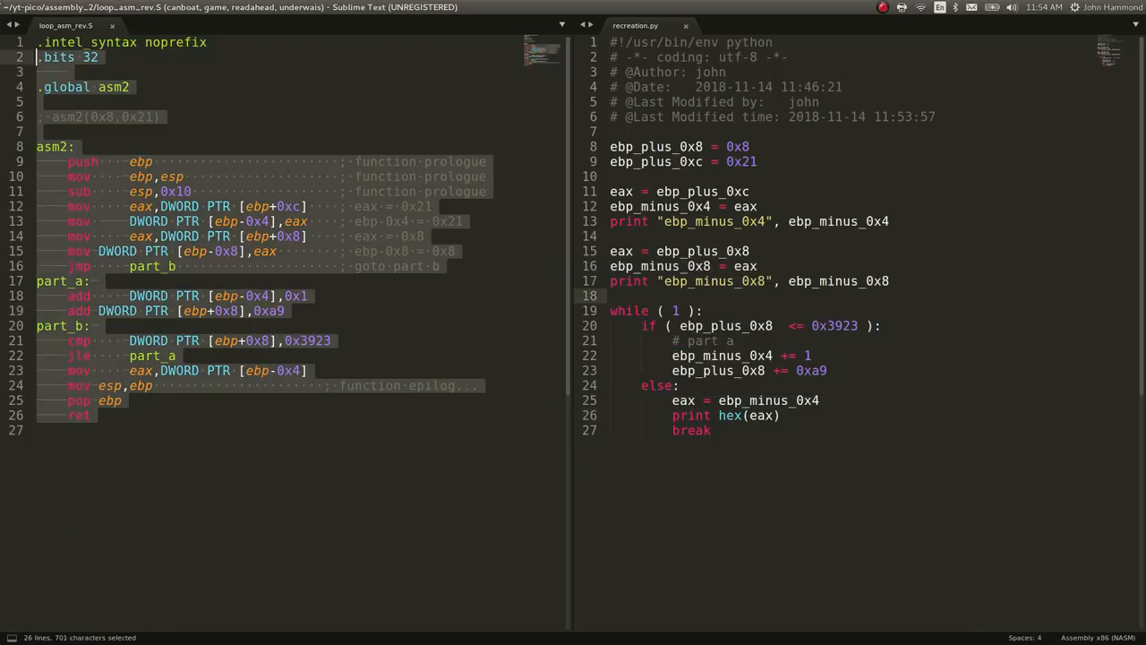
click(99, 281)
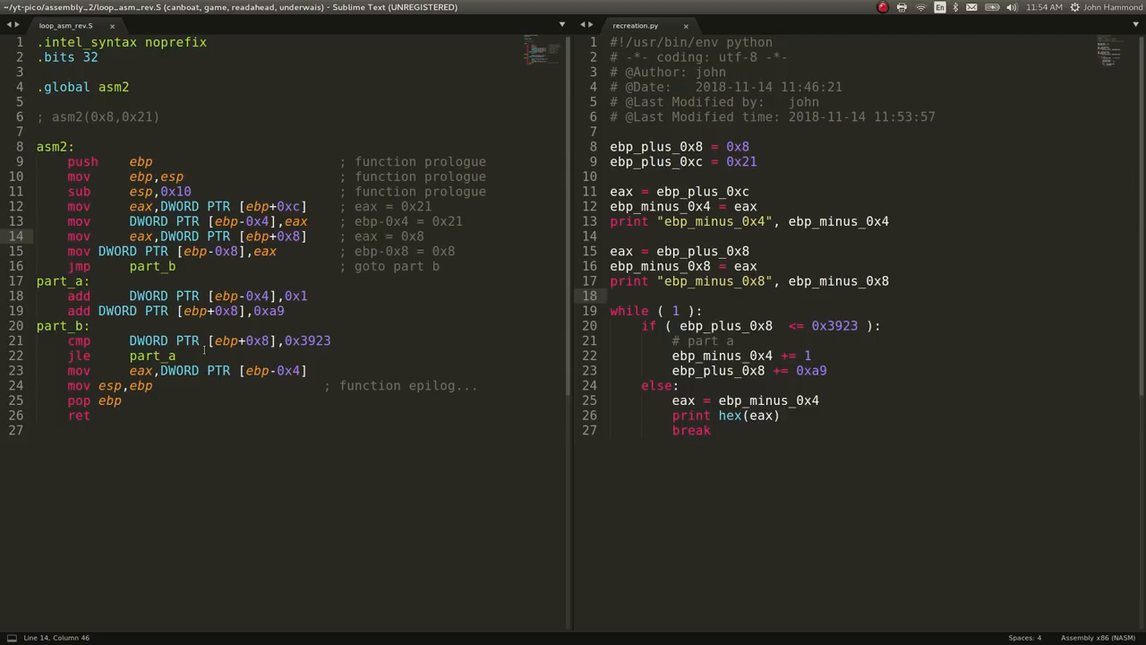
key(ctrl+a)
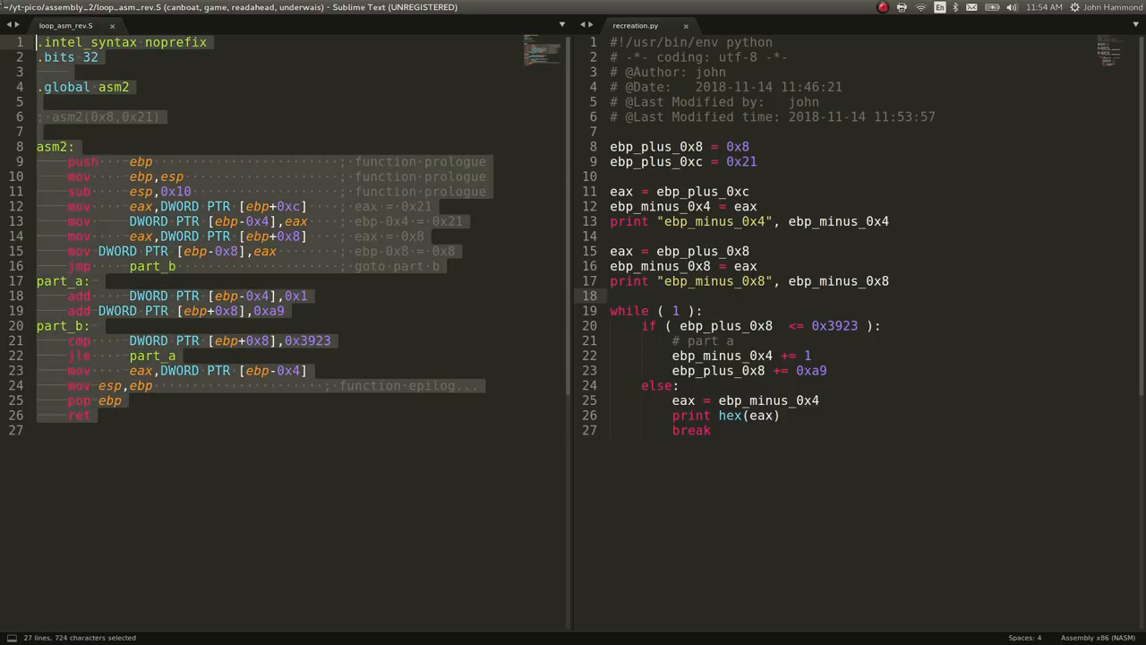
click(190, 206)
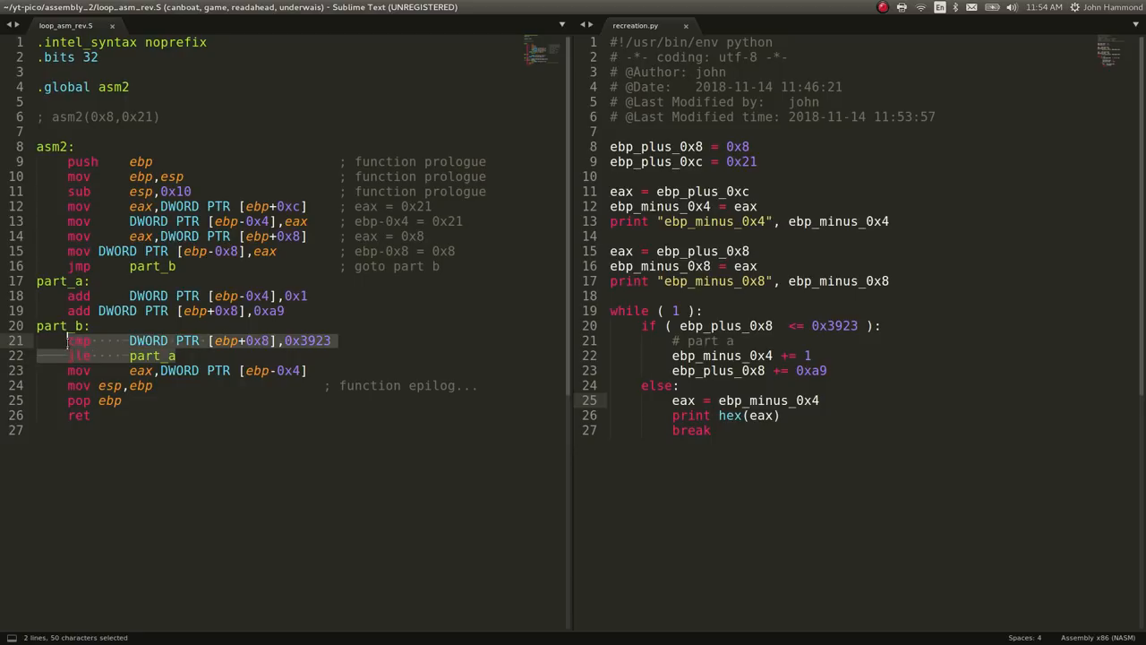
click(68, 341)
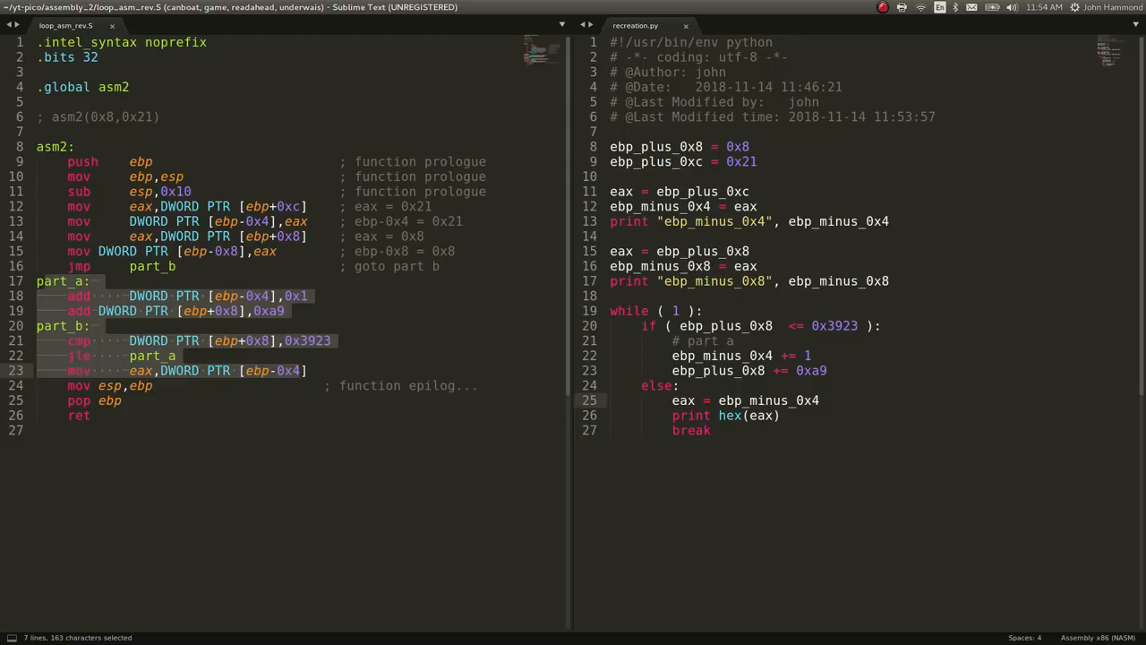
Switch from the assembly file to the SUPPORTERS.txt name list.
click(90, 416)
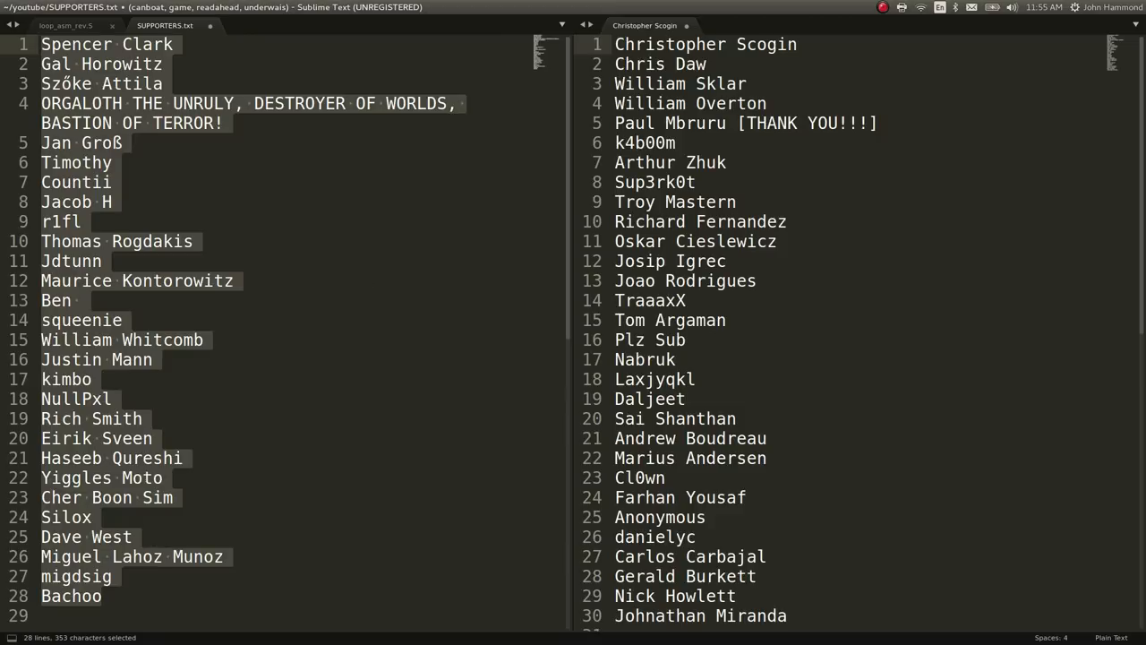
click(726, 261)
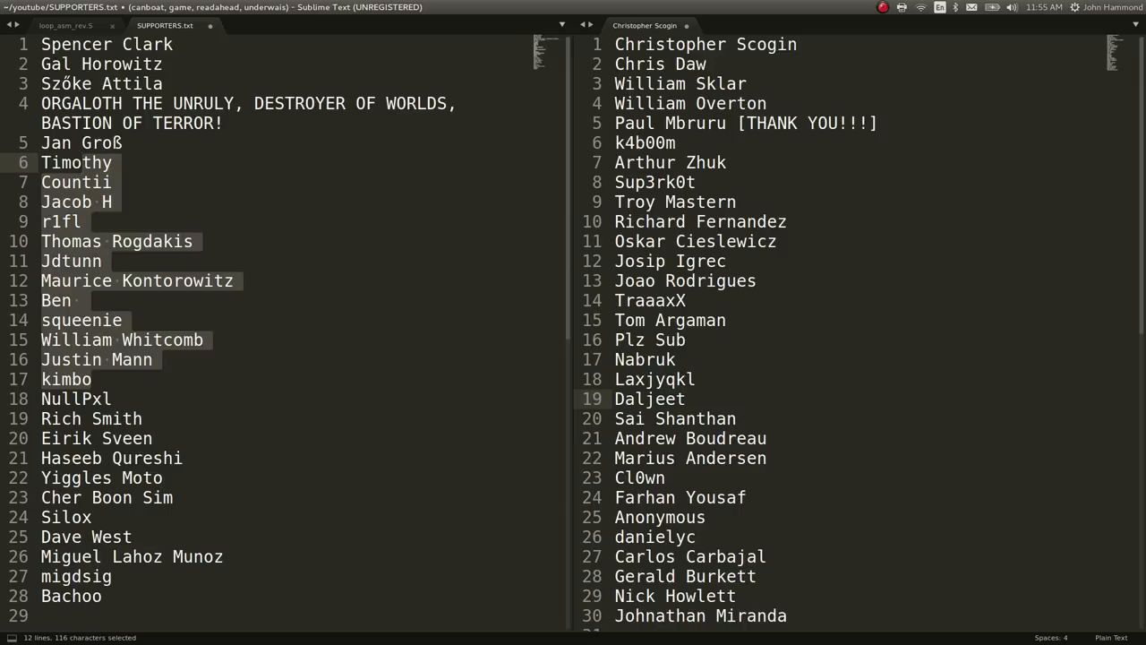
click(81, 161)
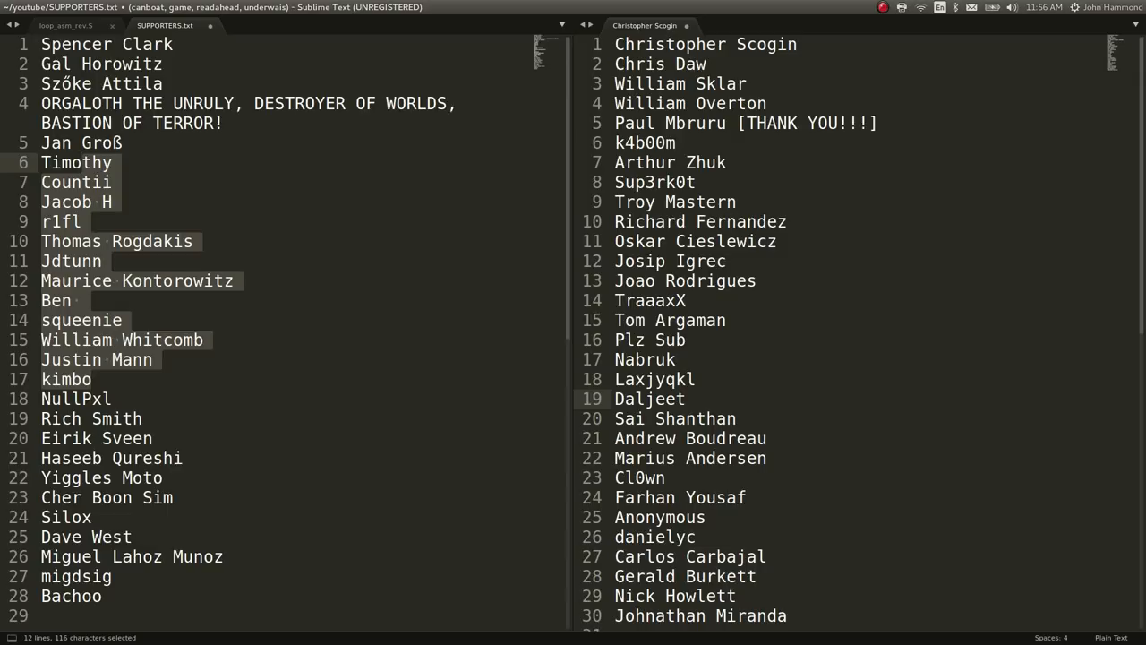
click(82, 162)
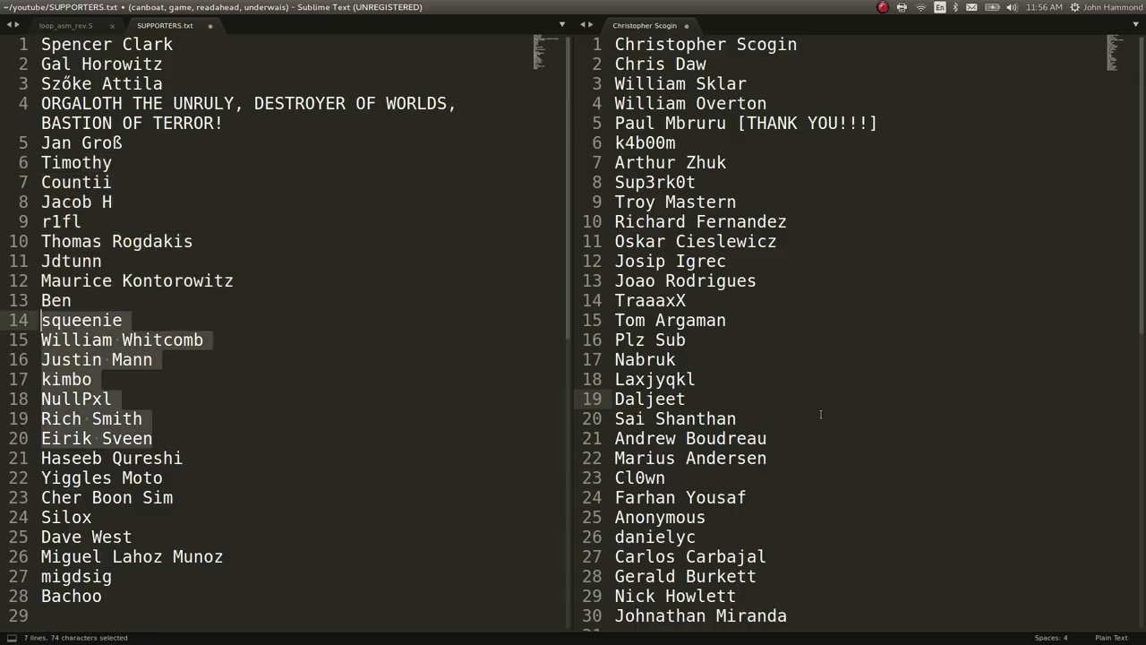
click(767, 459)
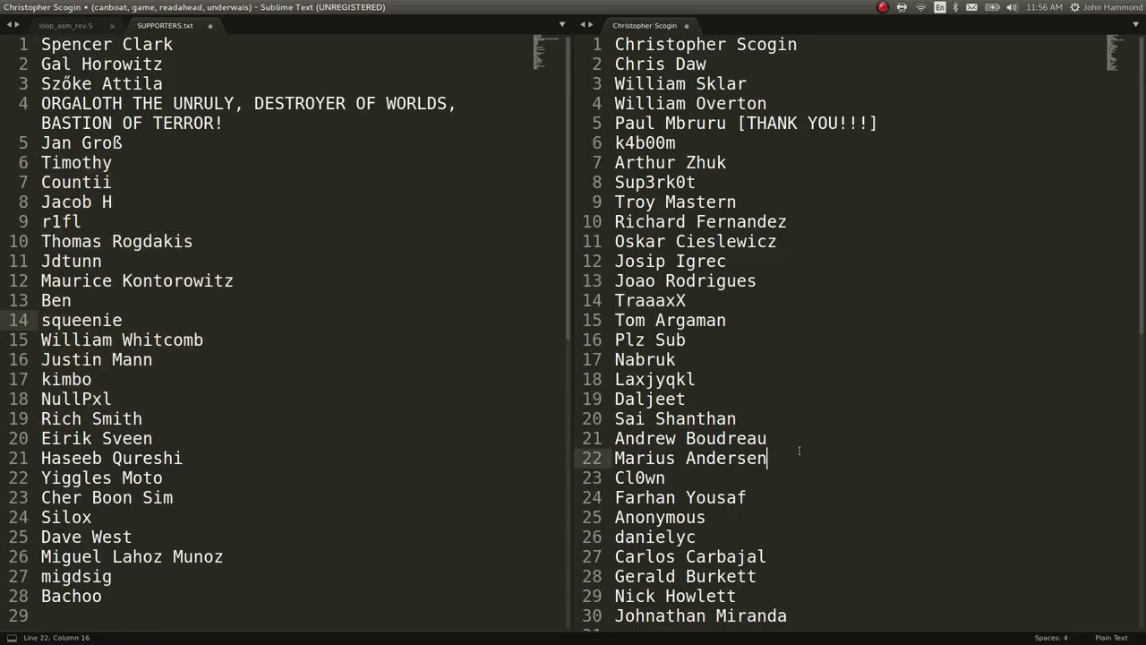